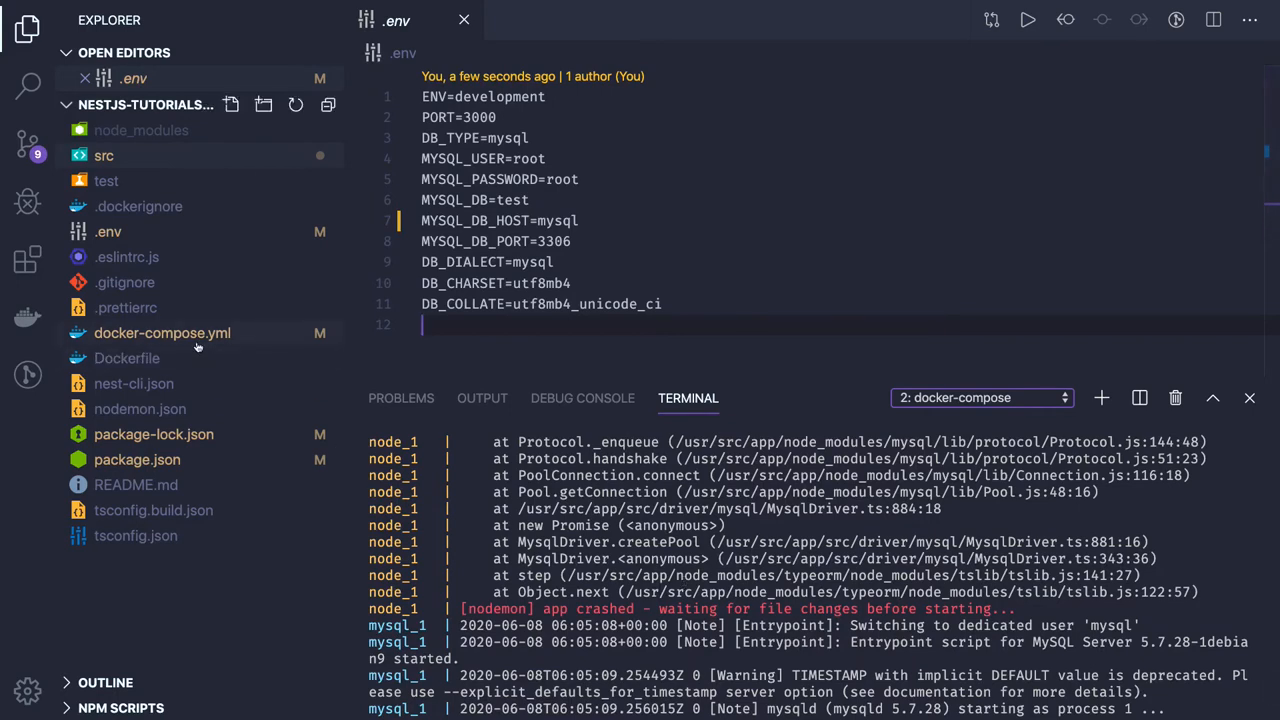
- Review the mysql service in docker-compose.yml and the mysql/mysql2 dependencies in package.json
left_click(162, 332)
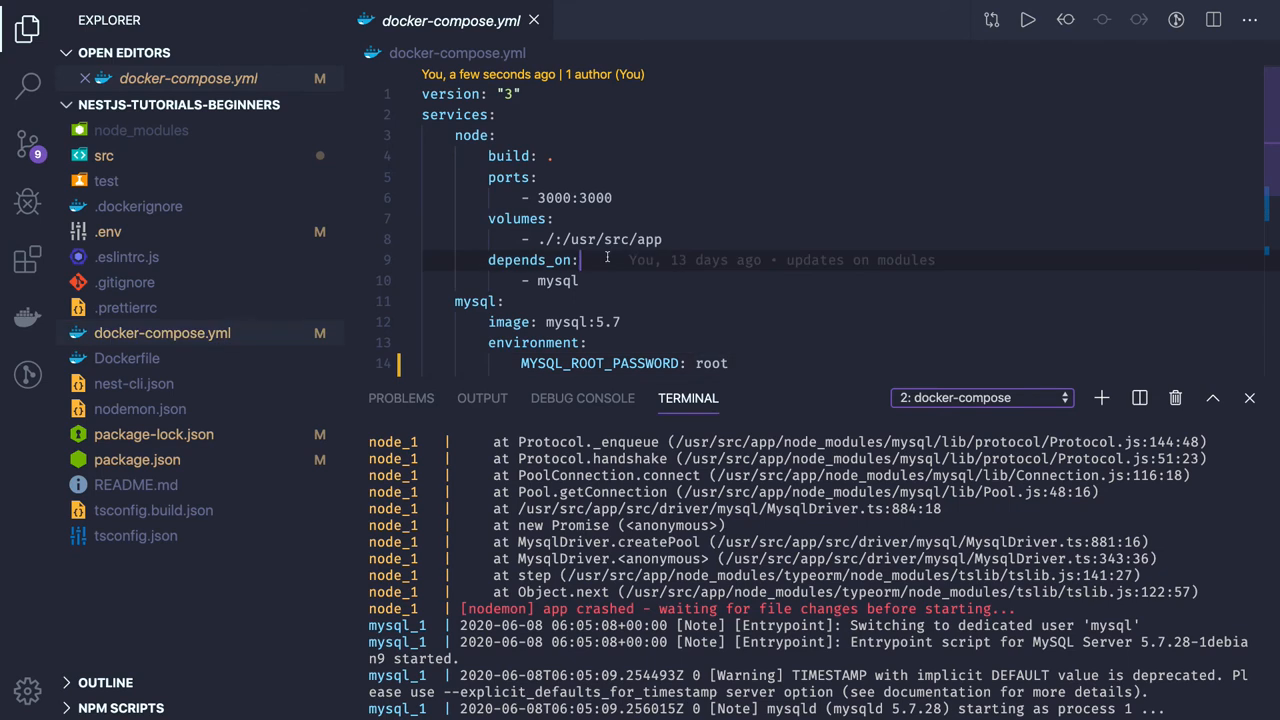
scroll("down", 3)
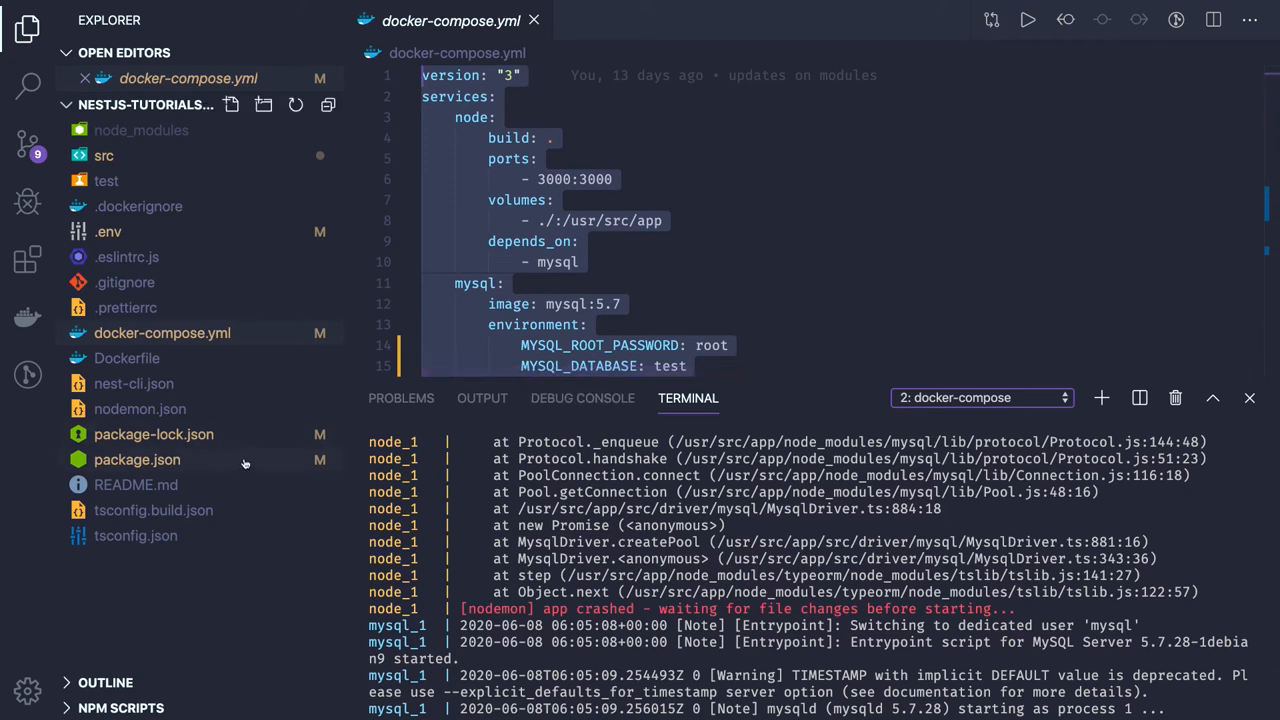
left_click(136, 458)
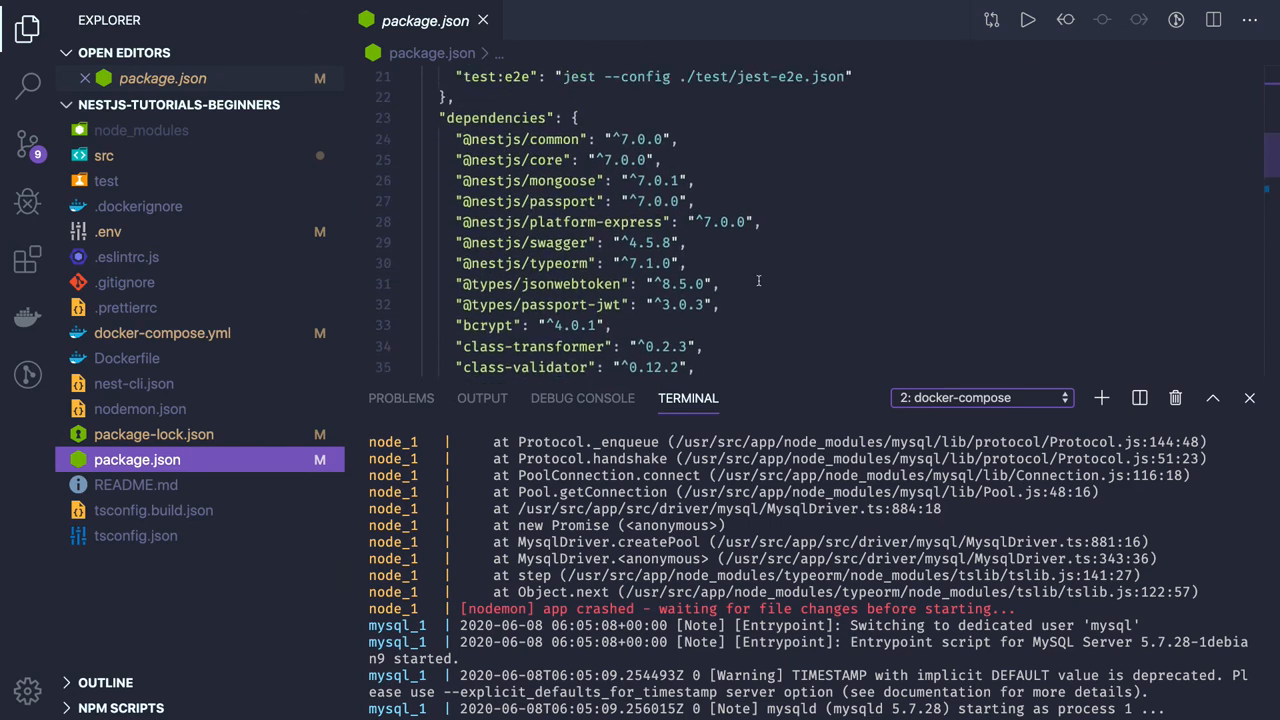
scroll("down", 3)
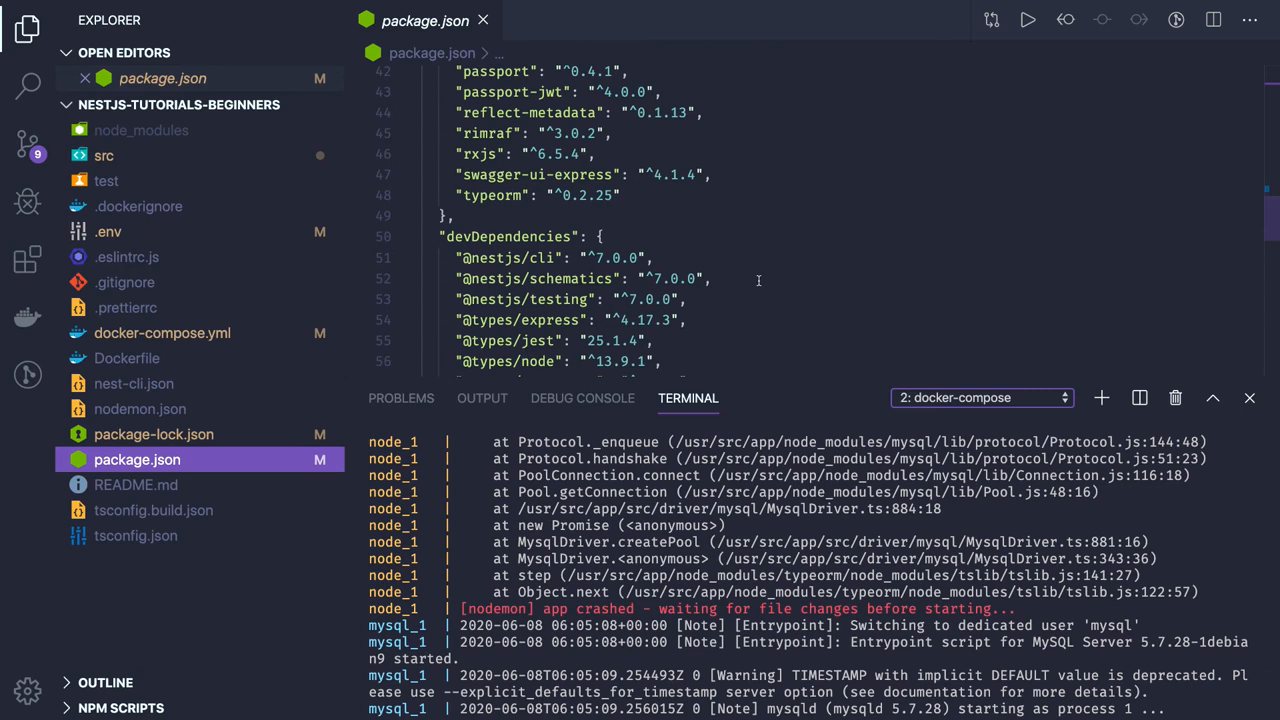
scroll("down", 3)
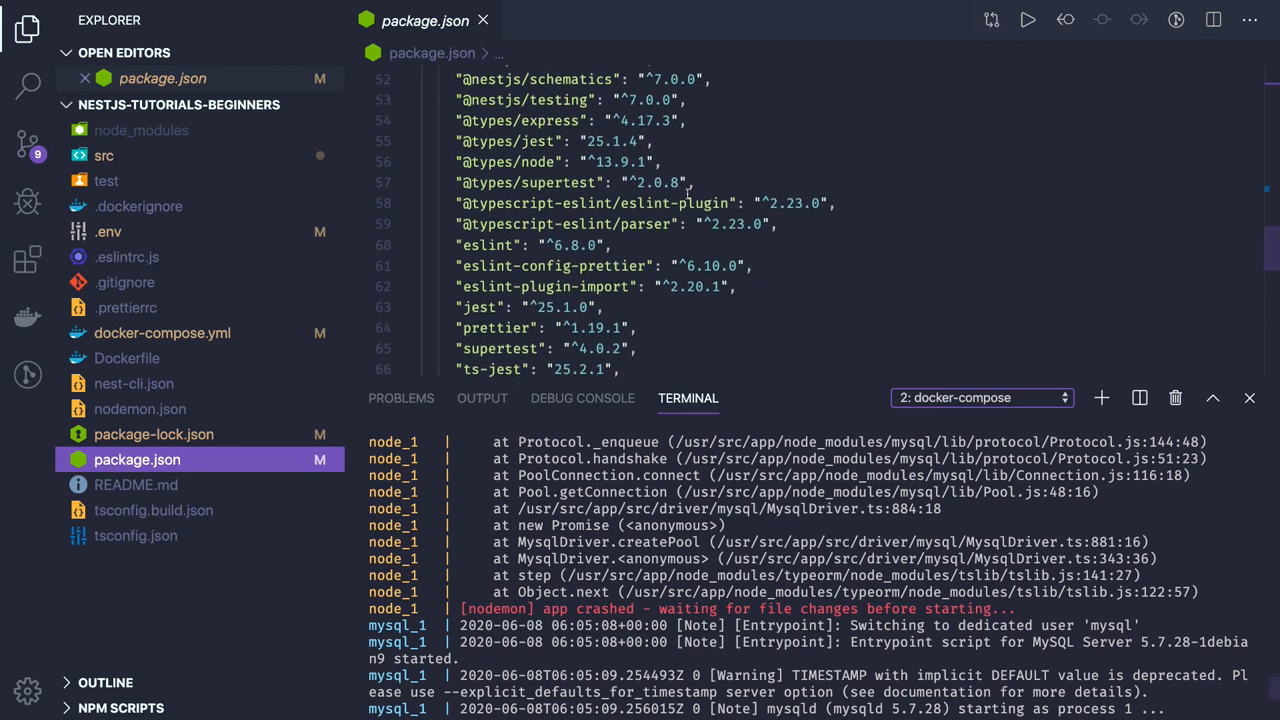
scroll("up", 3)
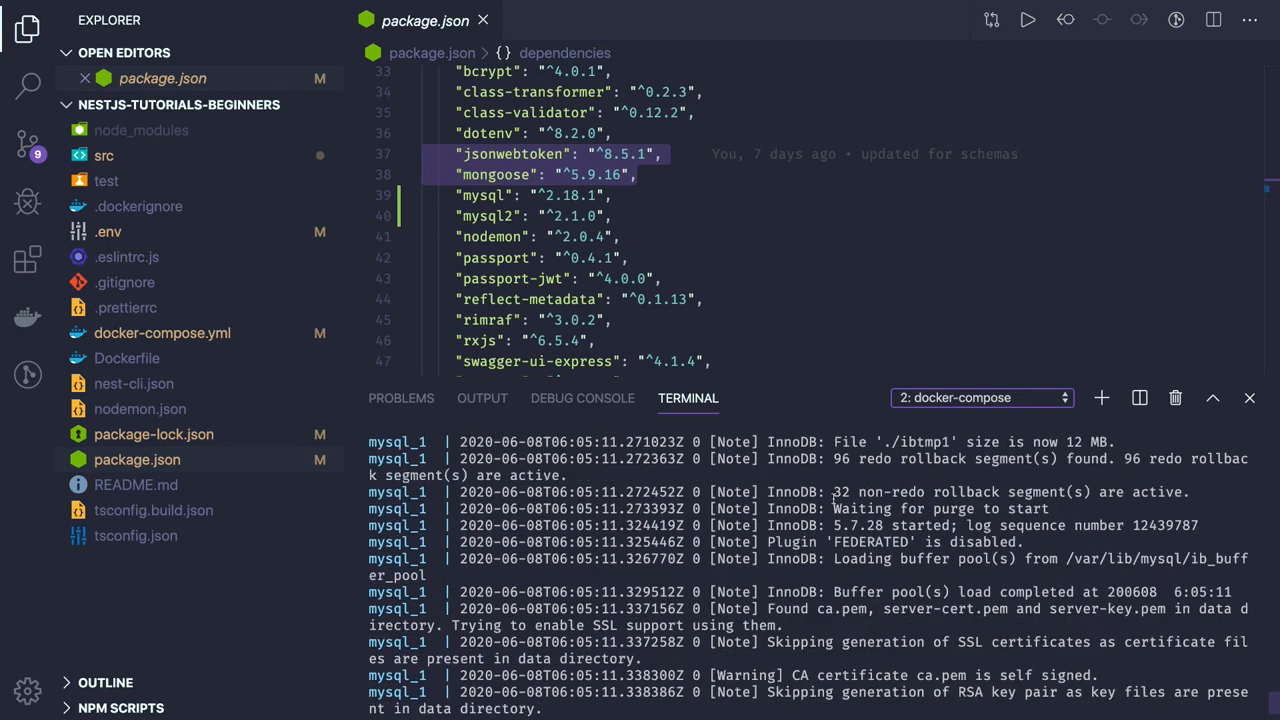
scroll("down", 3)
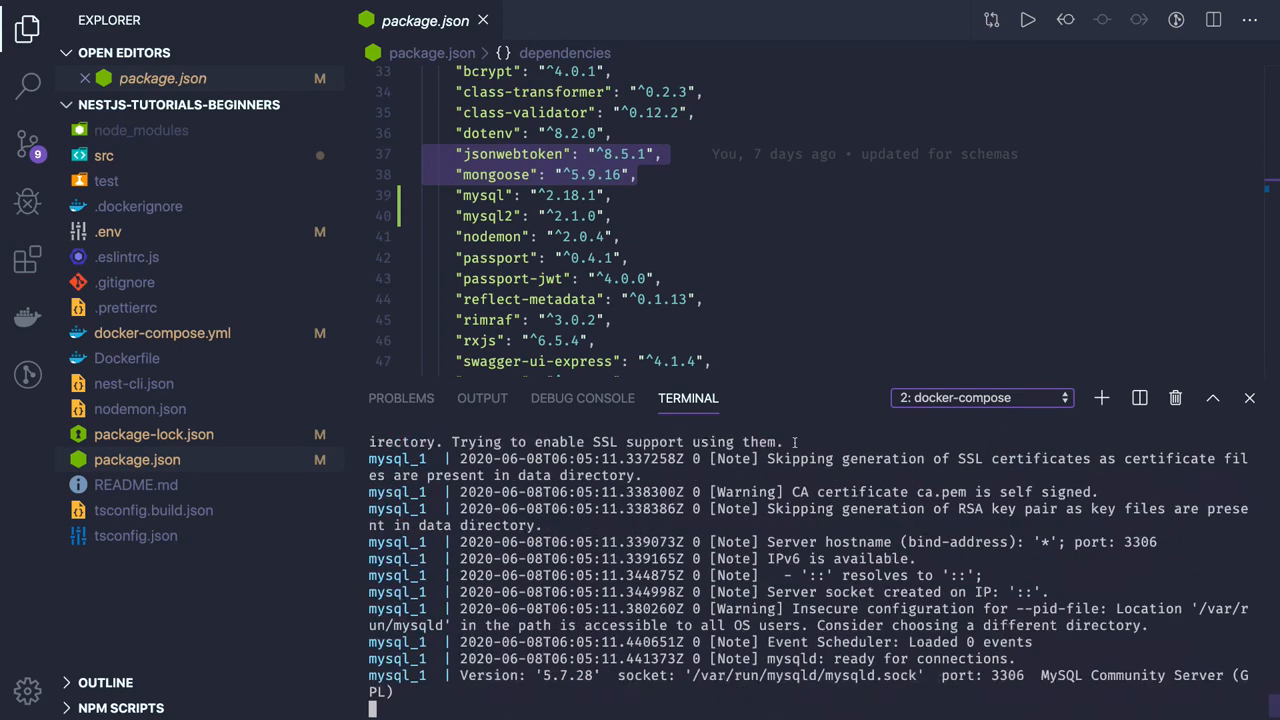
- Review config.module.ts and the .env database settings, then bring up app.module.ts
left_click(104, 156)
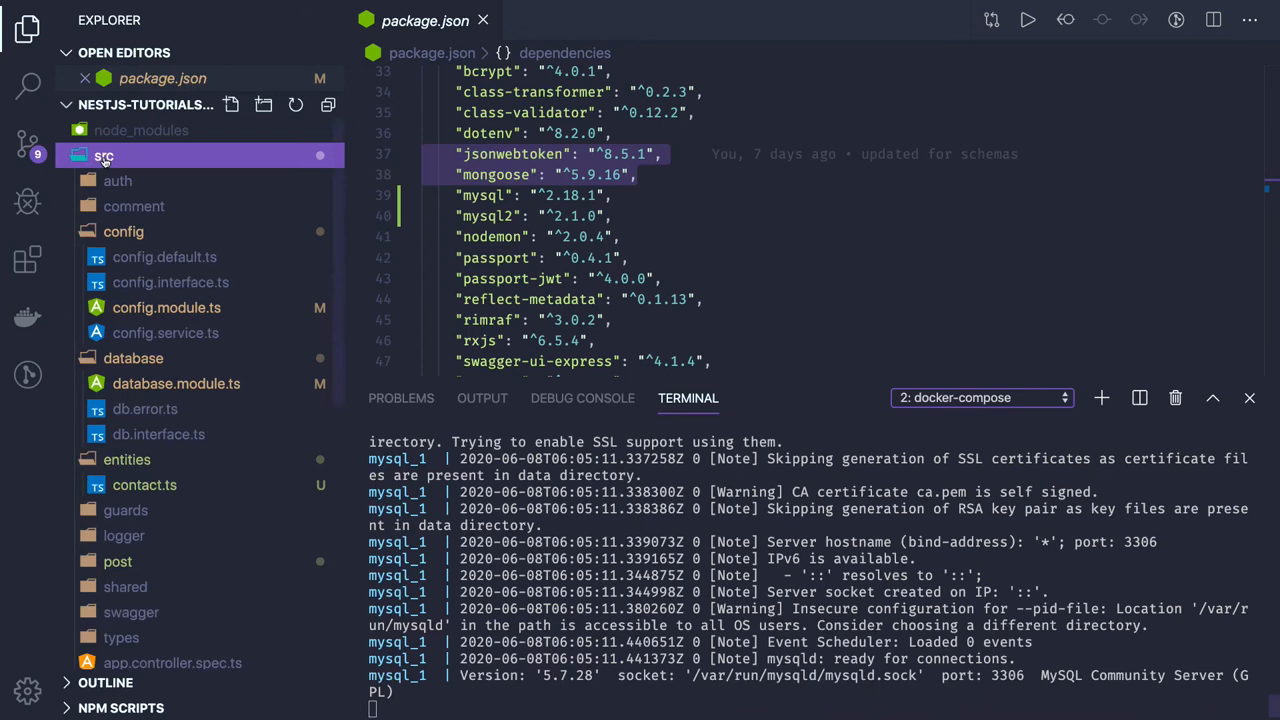
left_click(166, 308)
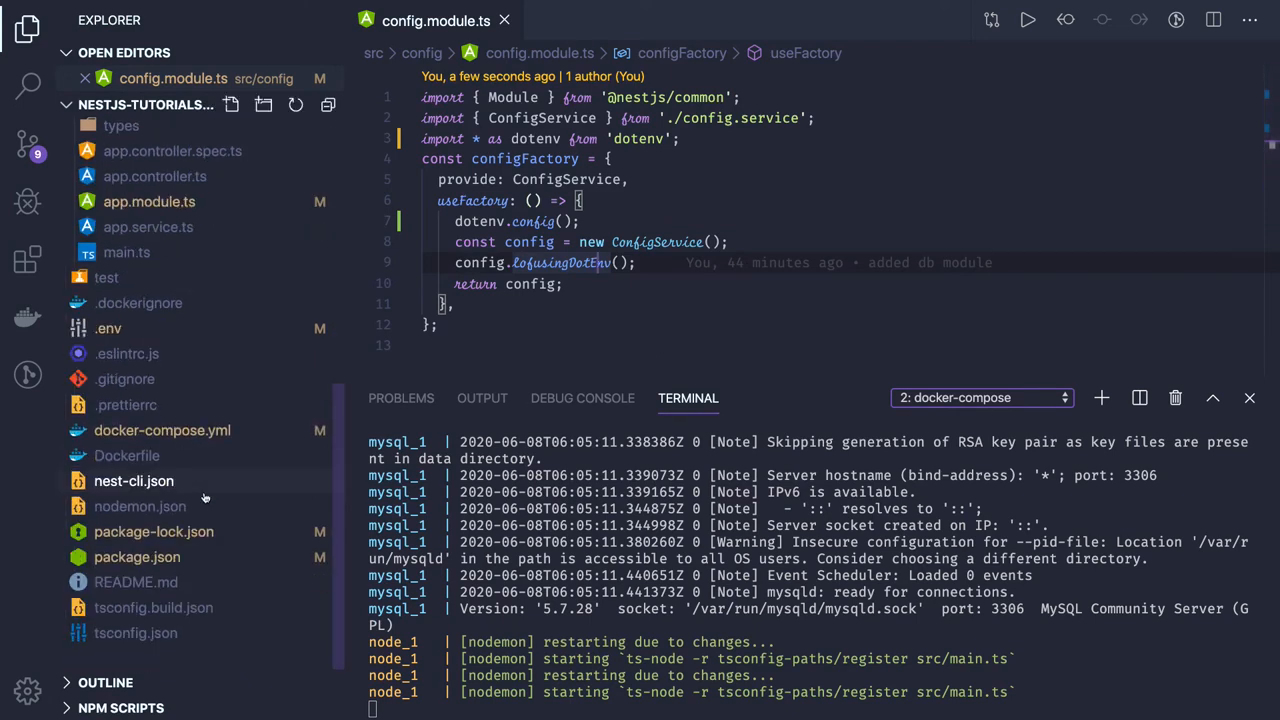
mouse_move(162, 430)
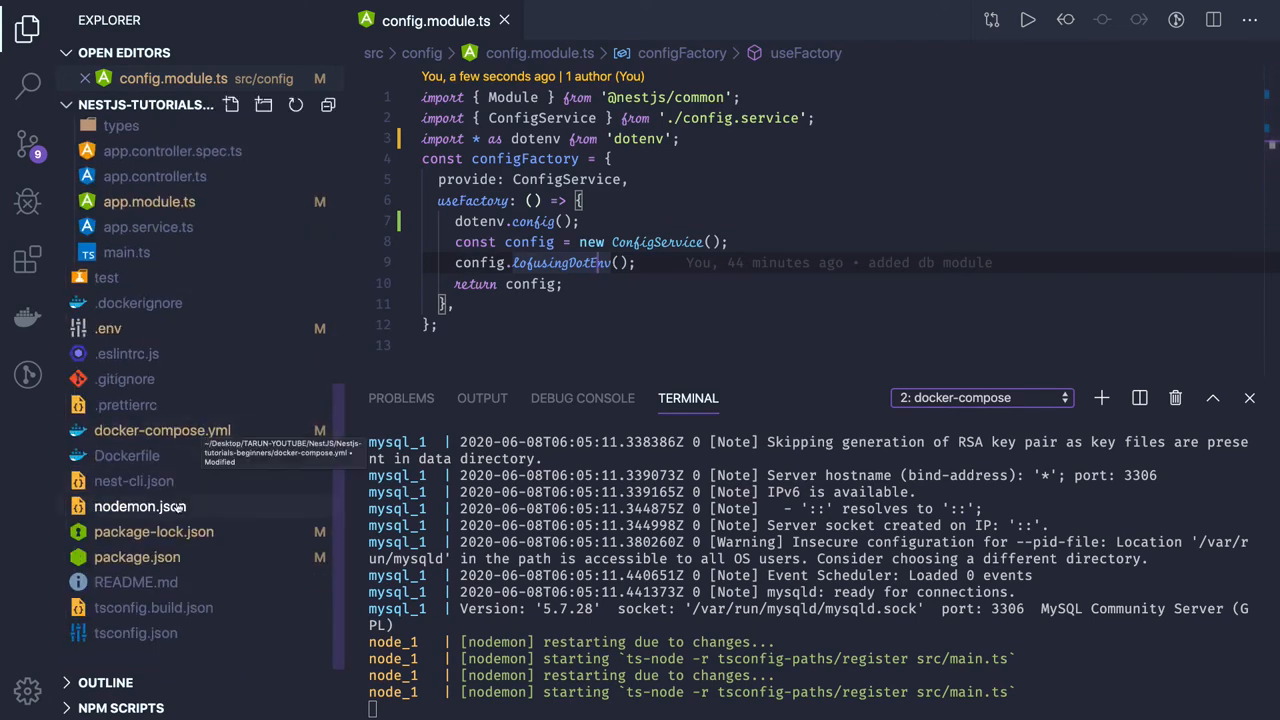
mouse_move(108, 328)
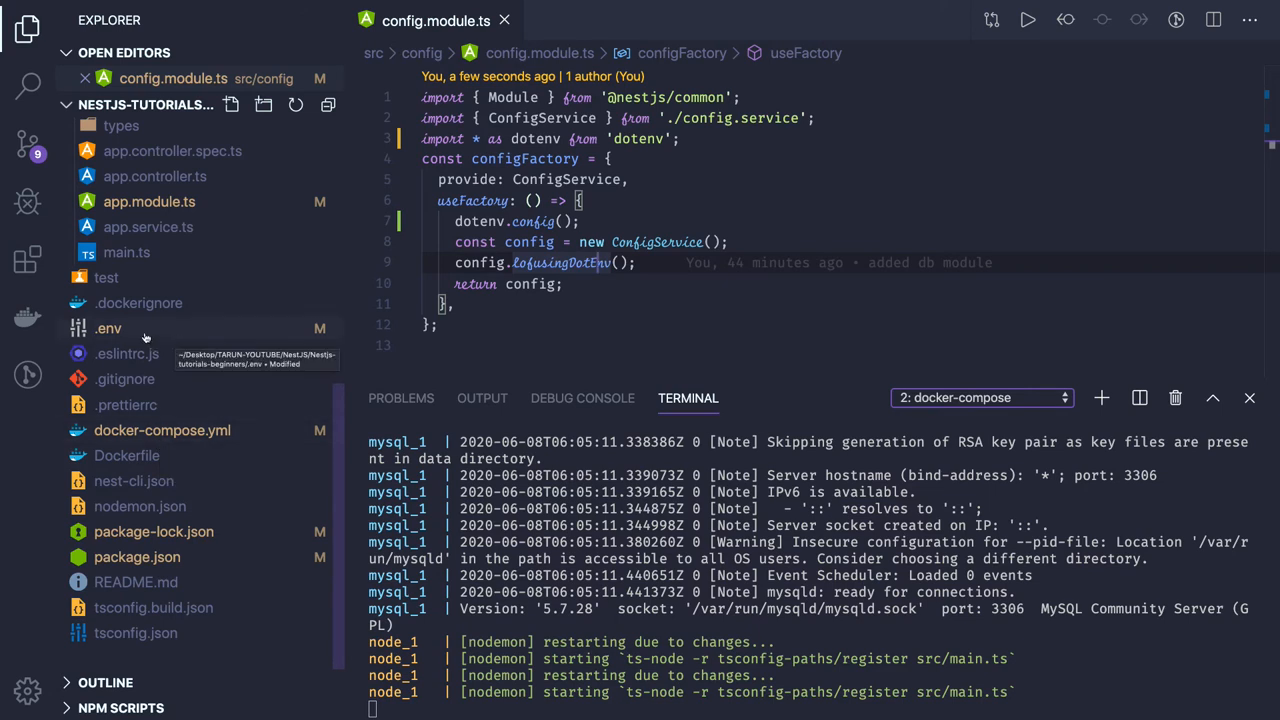
left_click(108, 328)
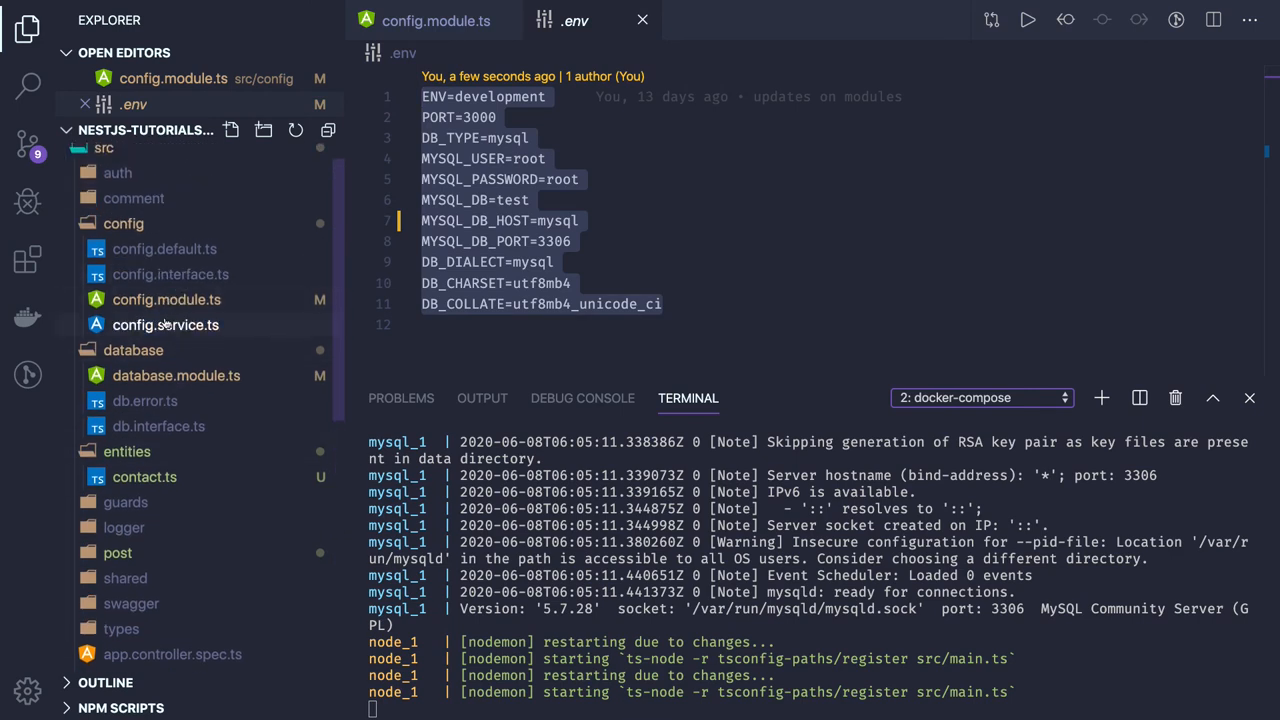
left_click(164, 324)
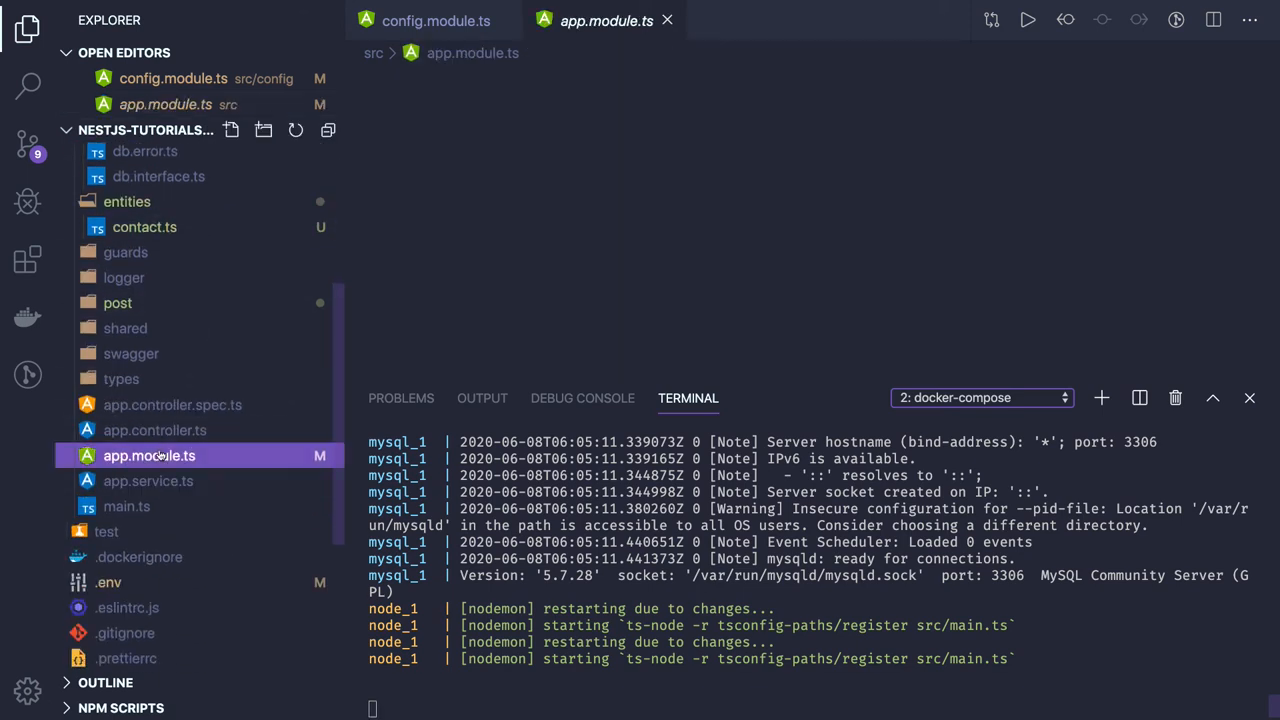
- Review ContactEntity registered in DatabaseModule.forRoot in app.module.ts and expand the post folder
left_click(148, 456)
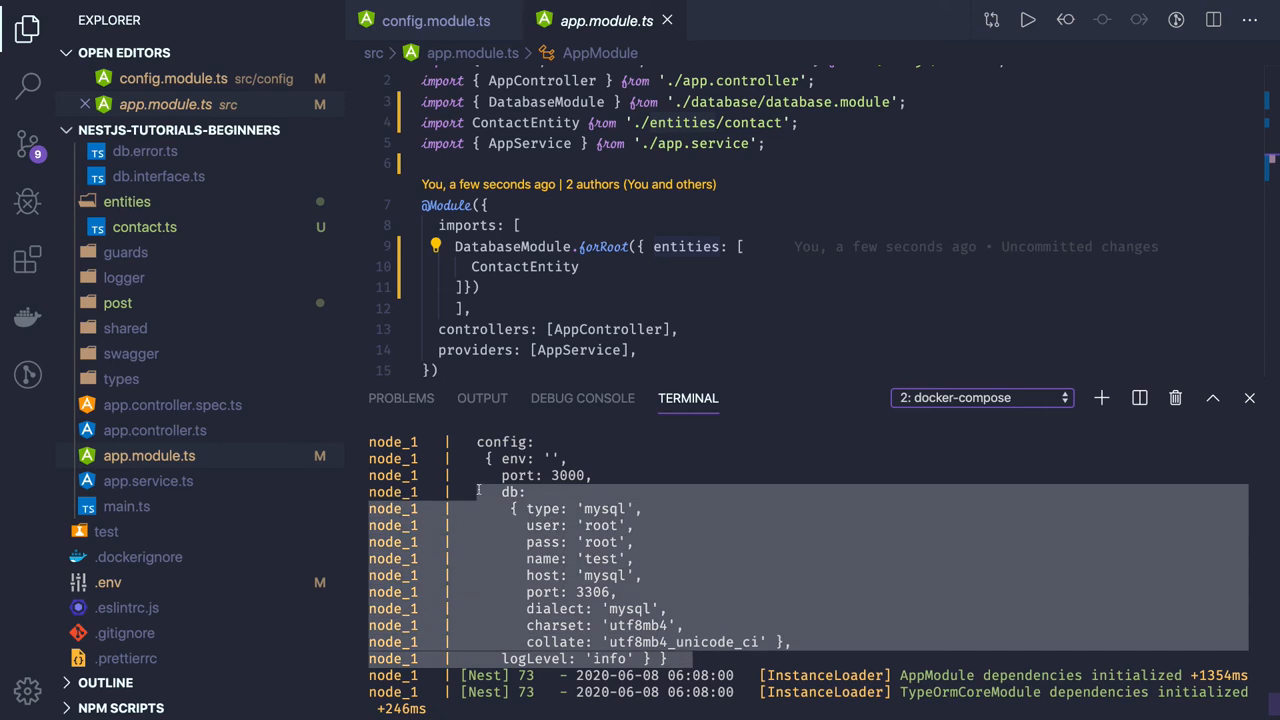
scroll("down", 3)
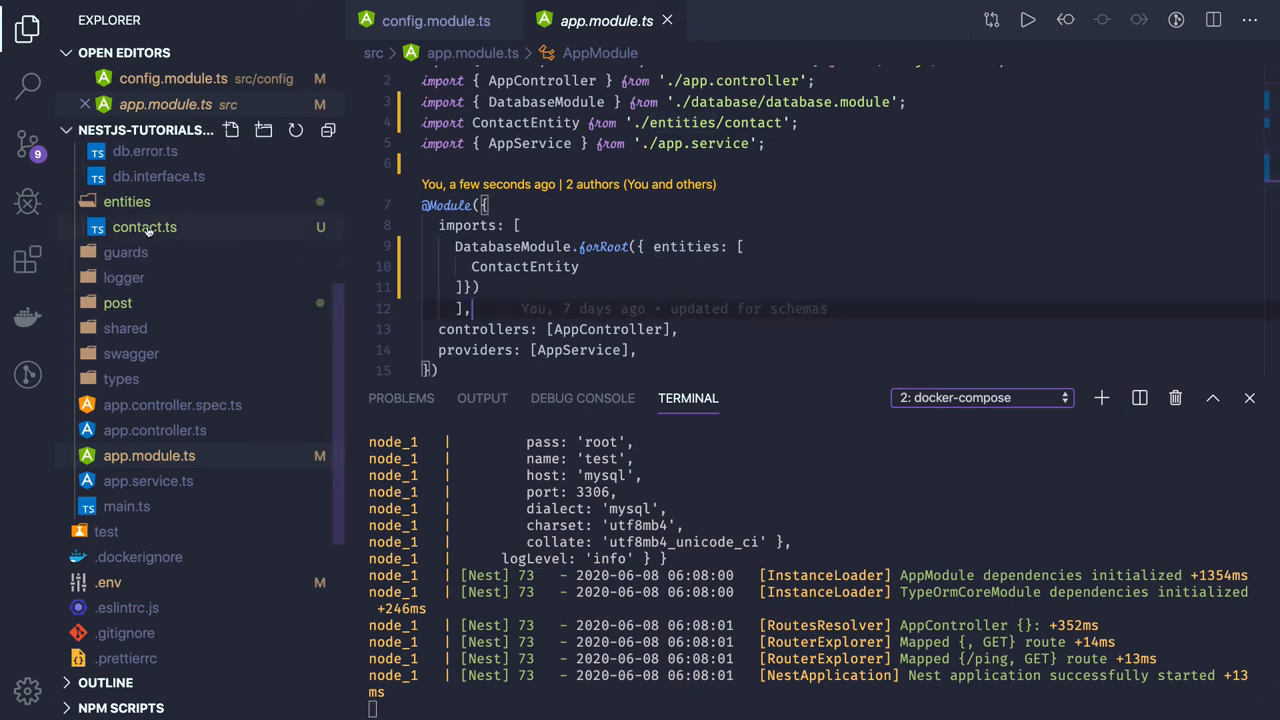
left_click(116, 304)
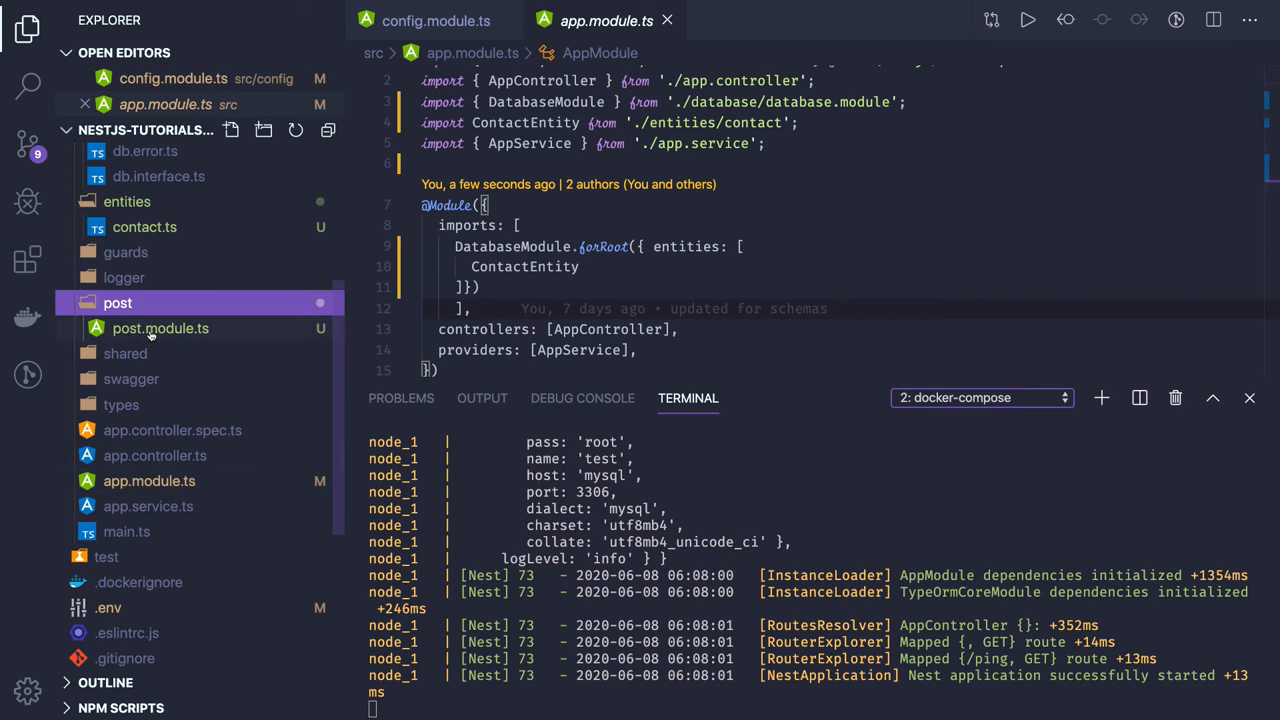
mouse_move(160, 328)
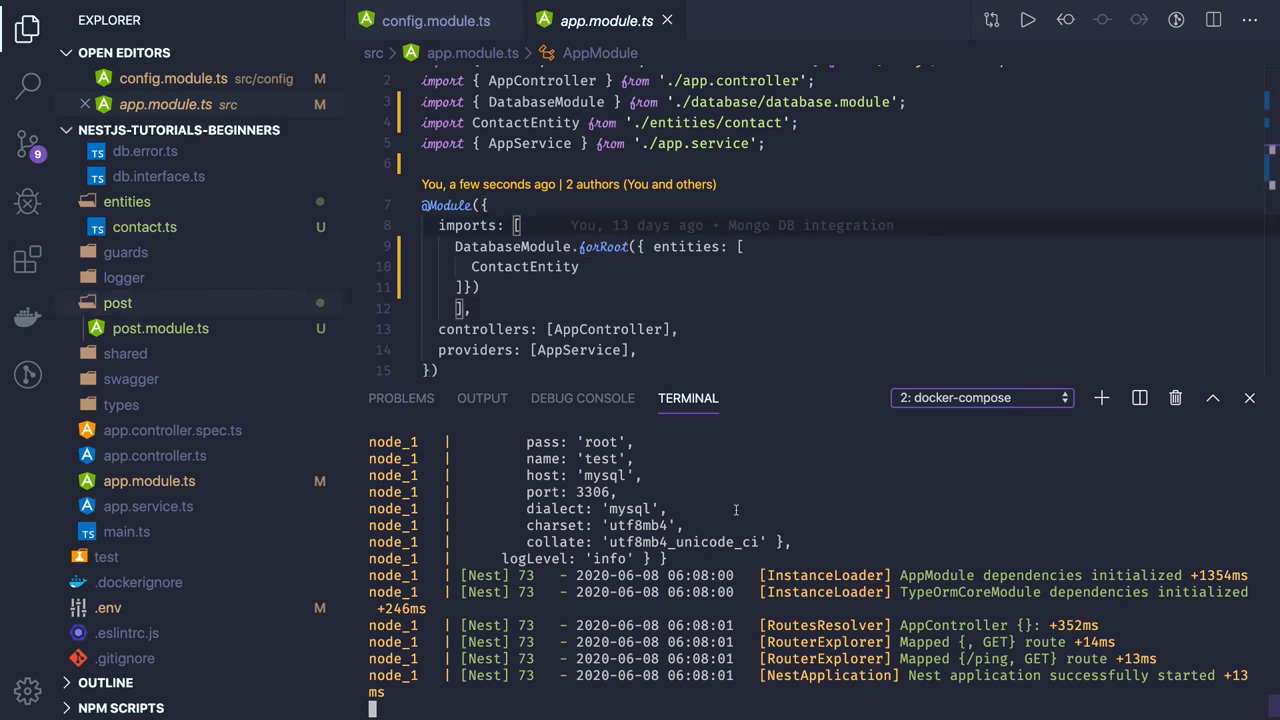
mouse_move(1072, 468)
type("git add")
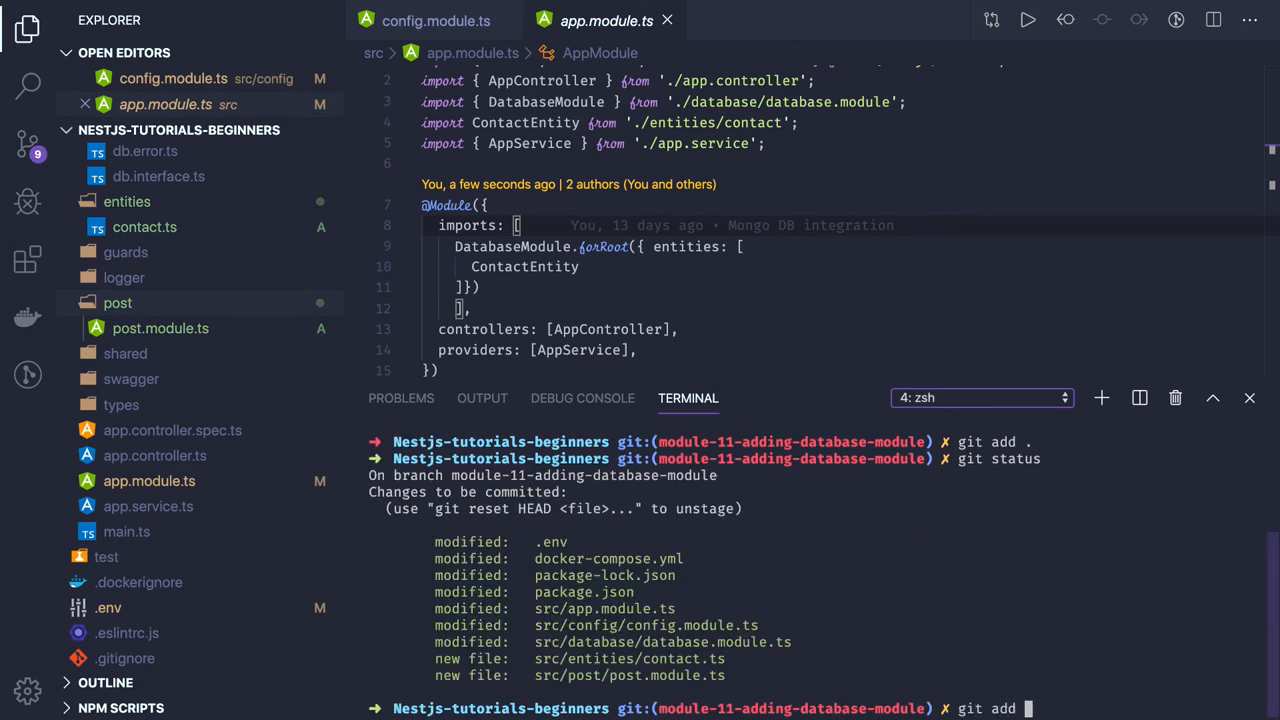
- Commit the staged database-module changes with a git commit -m update message
type("git commit -")
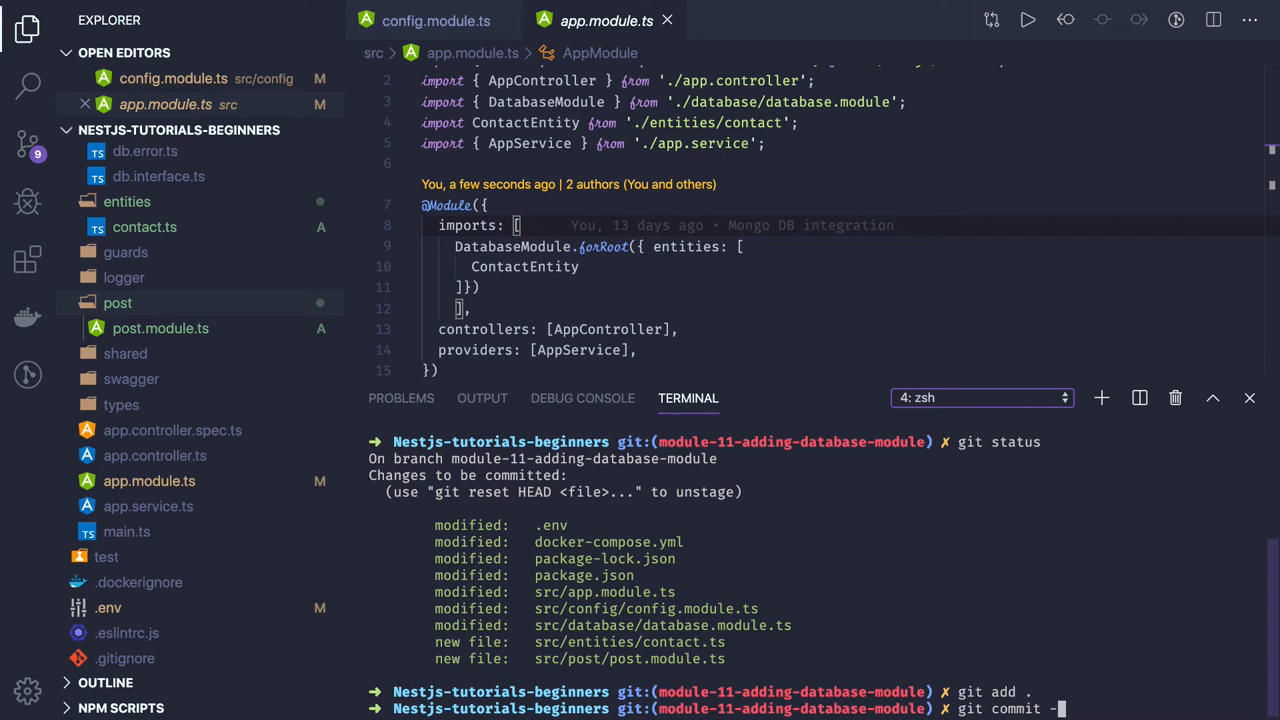
type("\"upda")
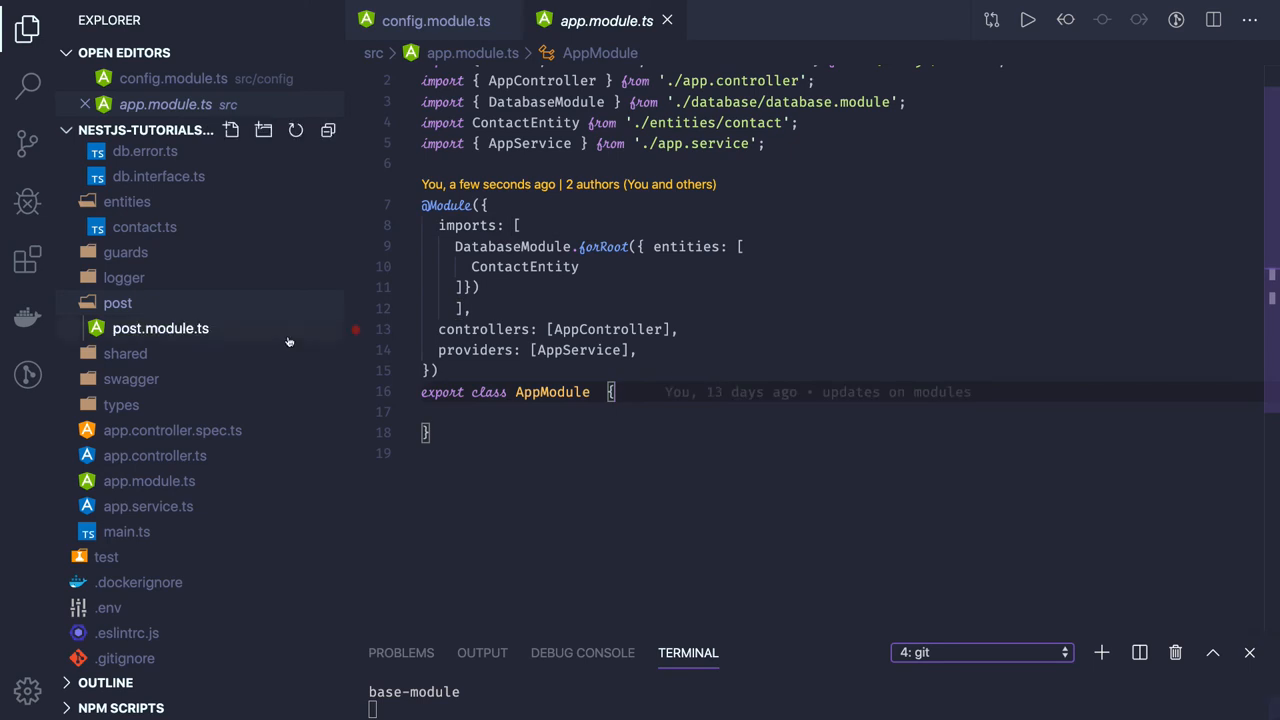
- Create empty comment.ts and post.ts entity files in src/entities
left_click(116, 304)
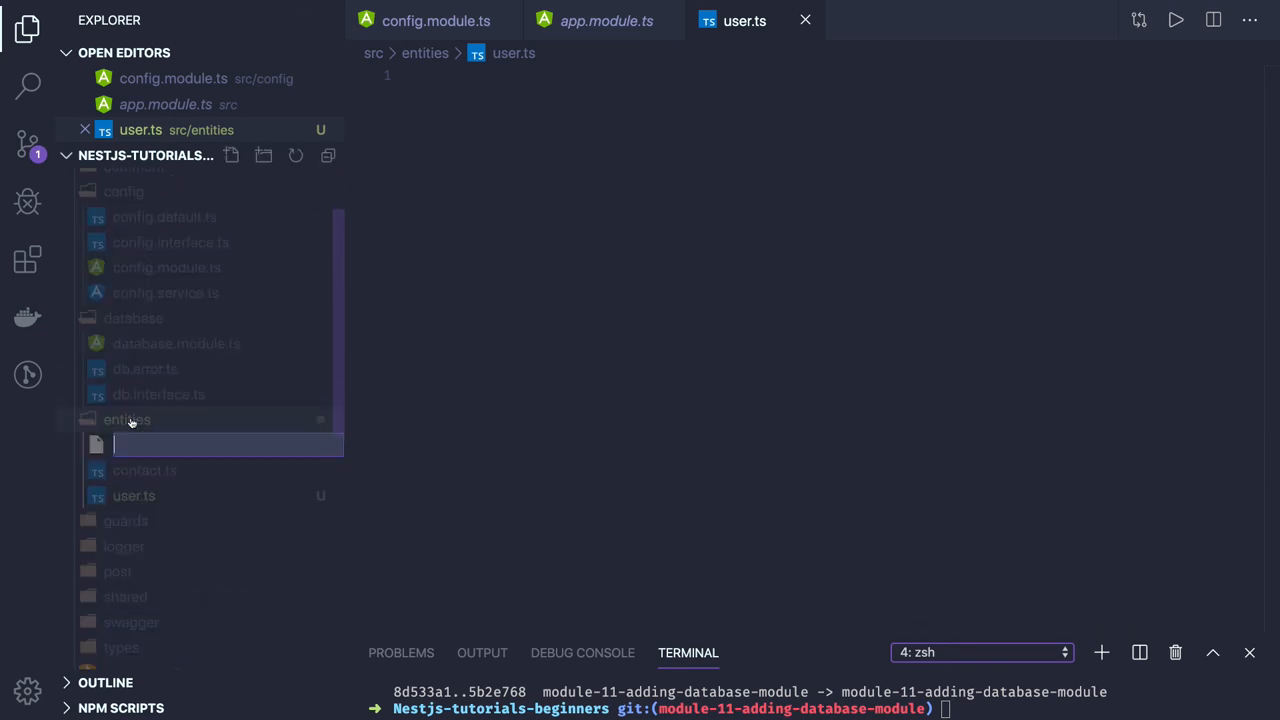
type("comment.ts")
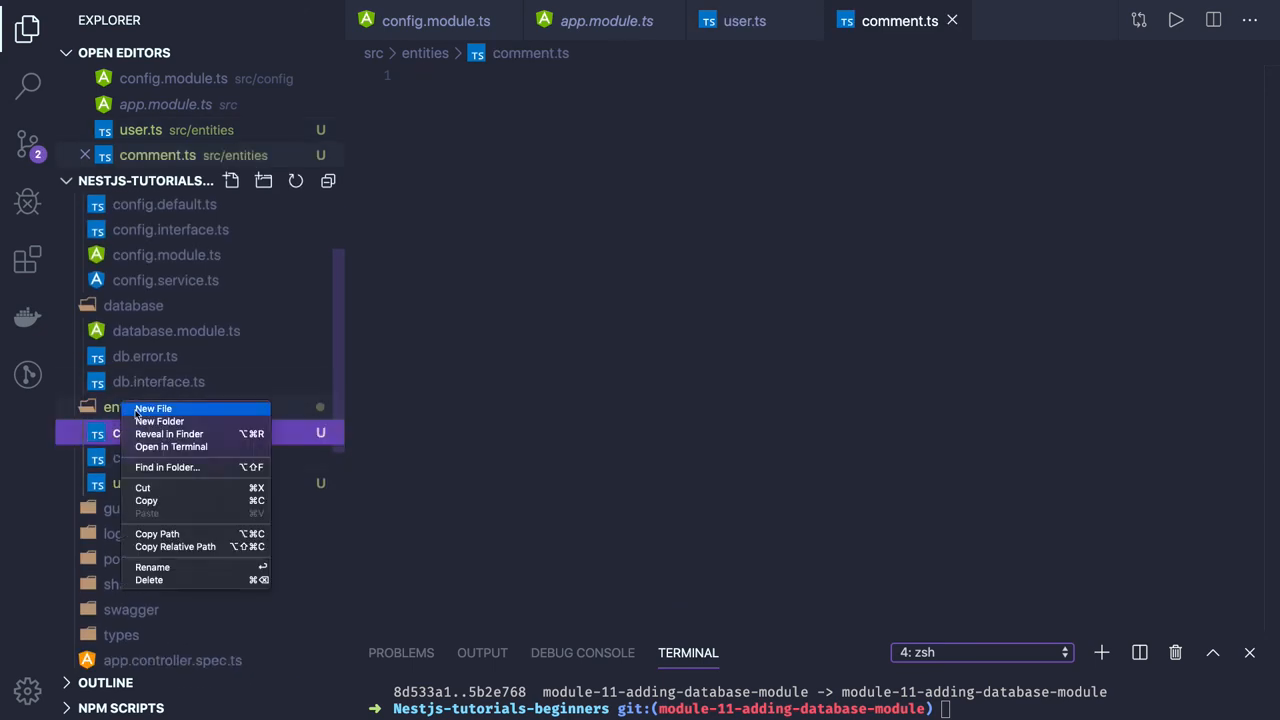
left_click(152, 408)
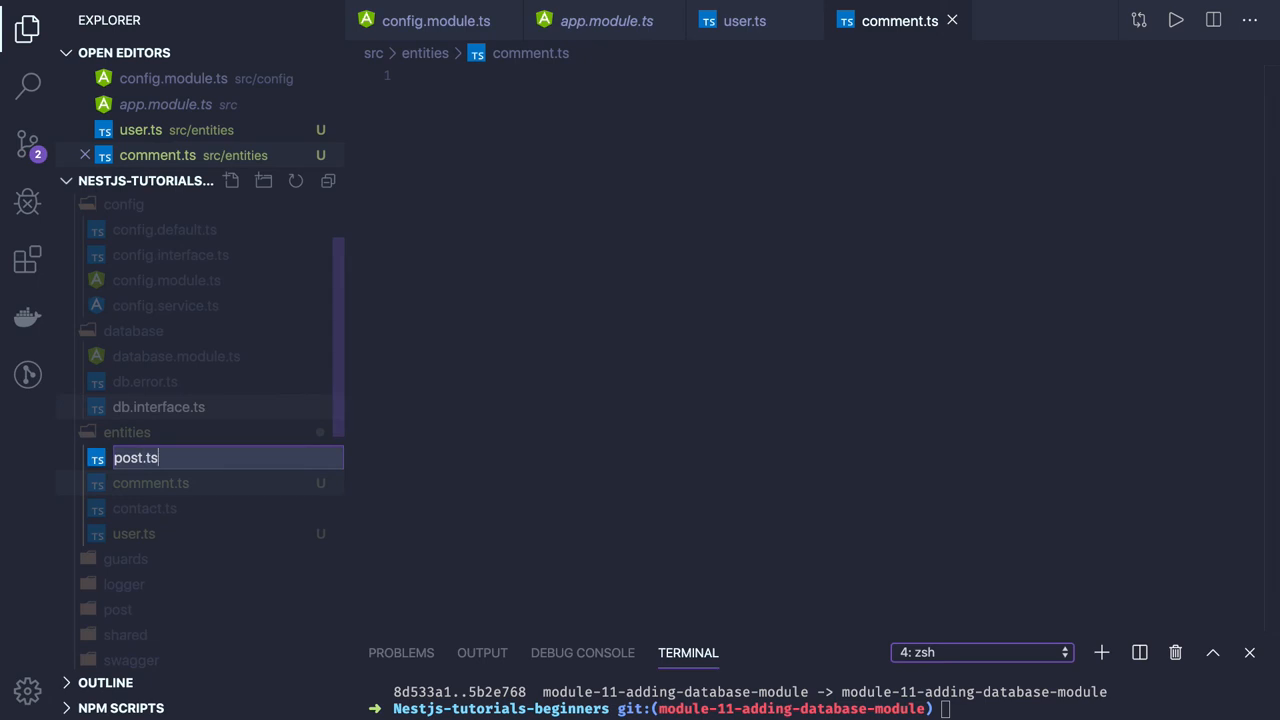
key("Enter")
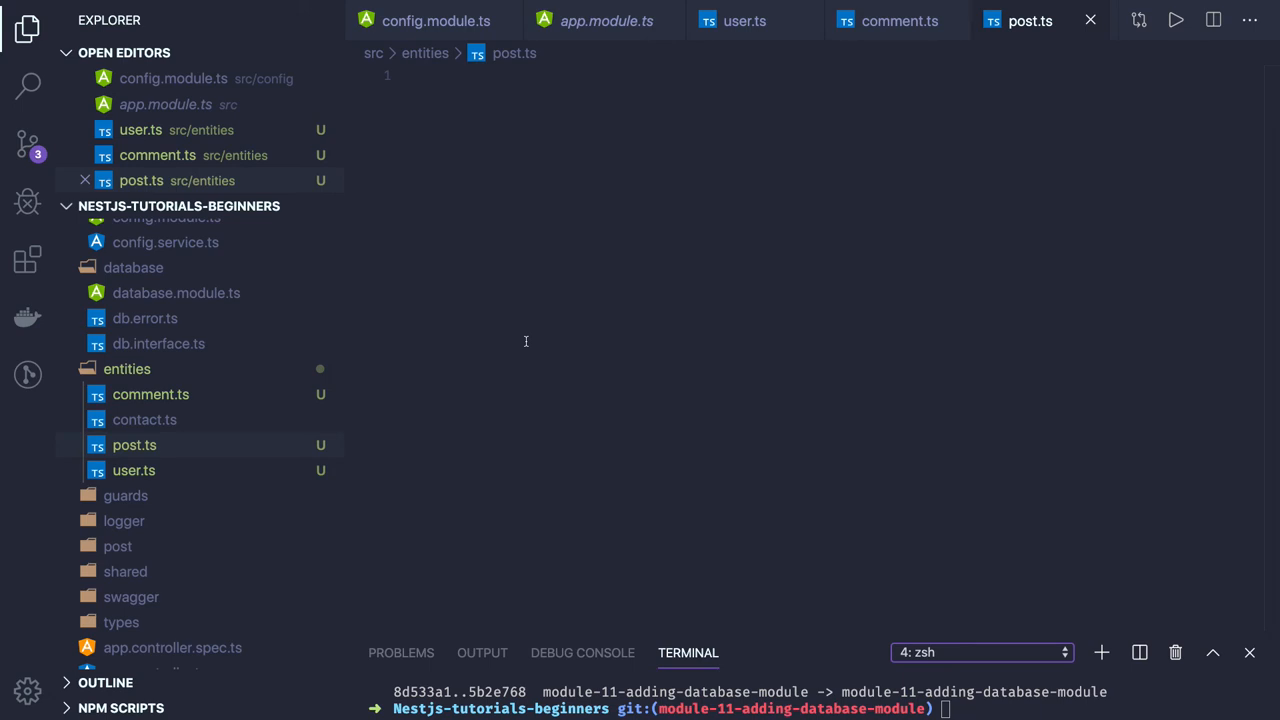
mouse_move(148, 456)
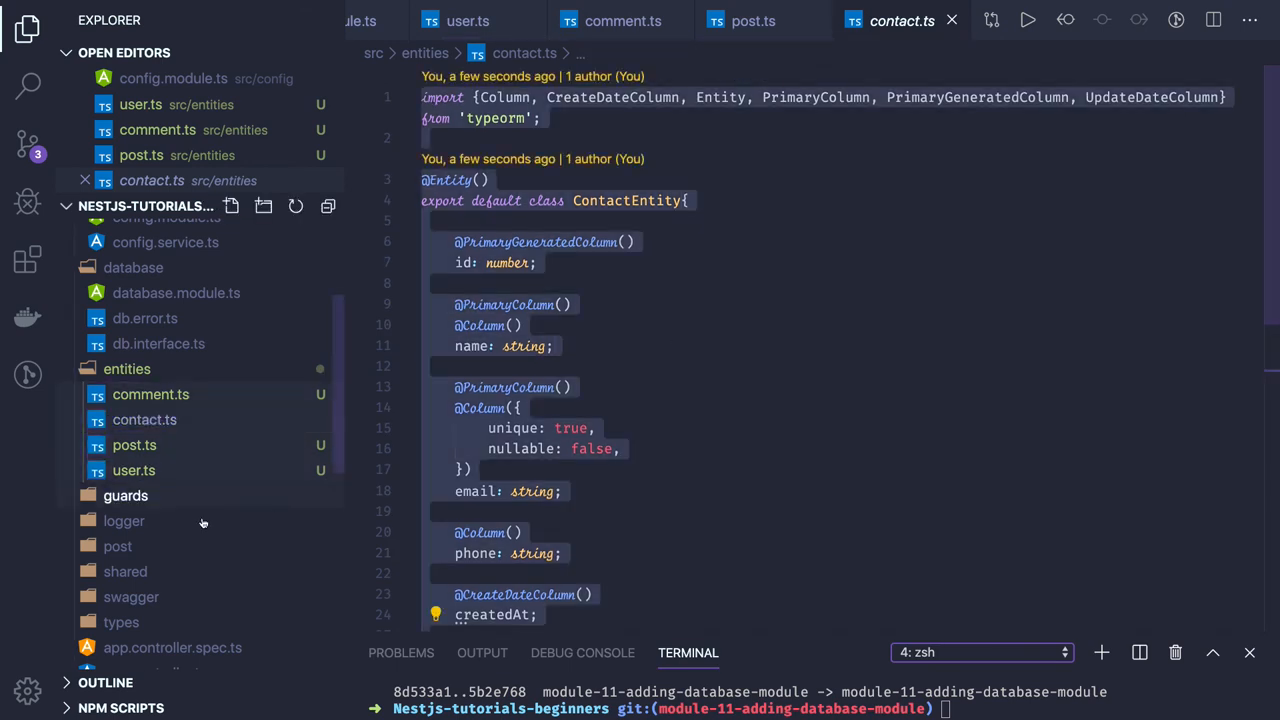
- Copy the user entity's code from user.ts into the empty post.ts for PostEntity
left_click(132, 470)
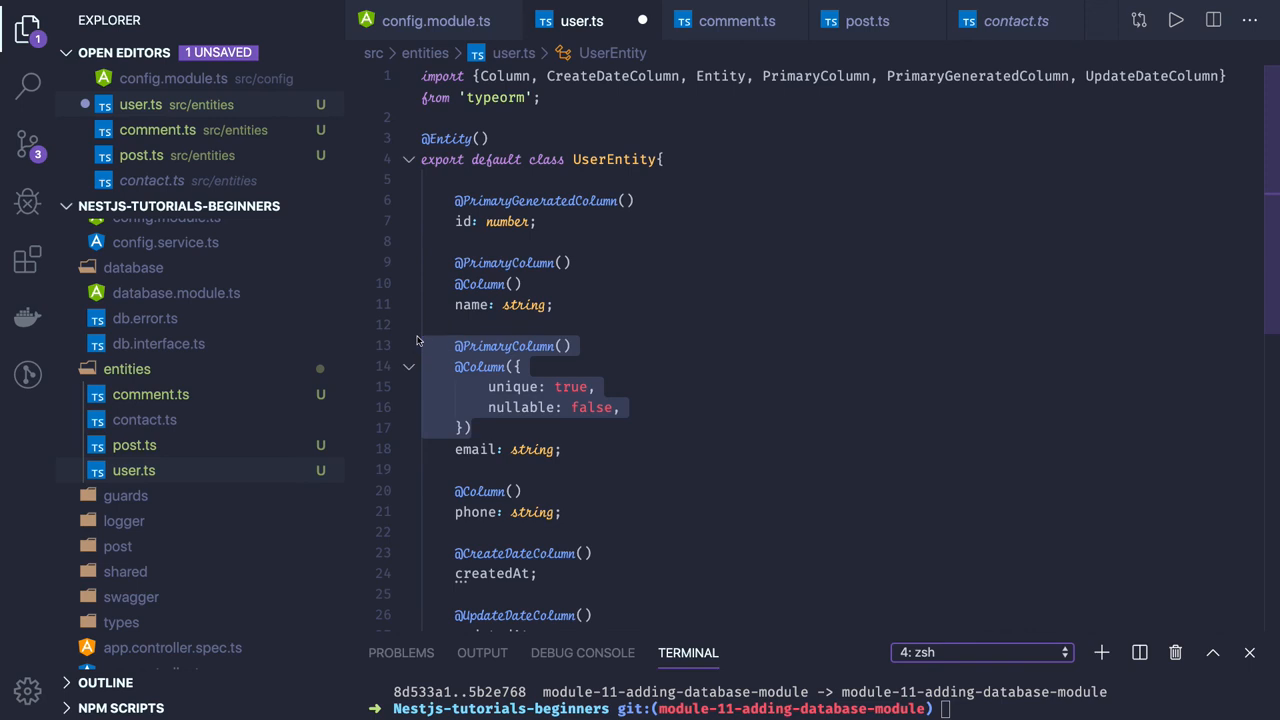
scroll("down", 3)
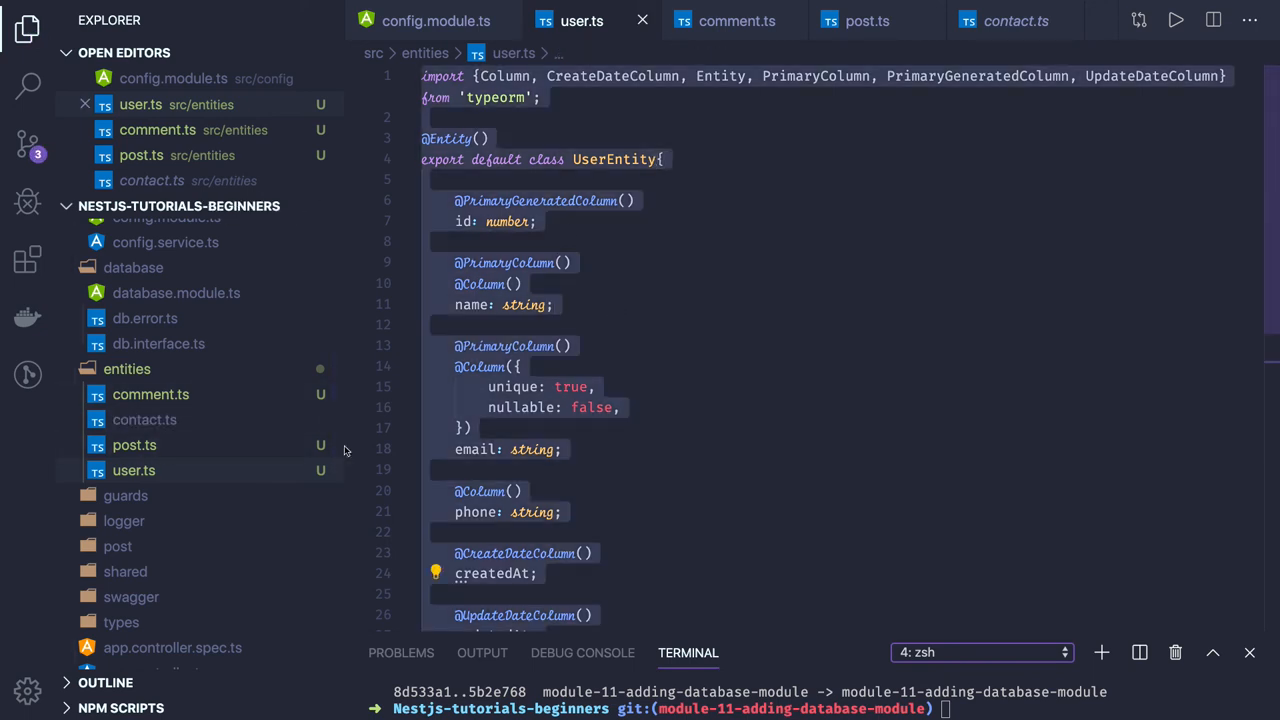
left_click(868, 20)
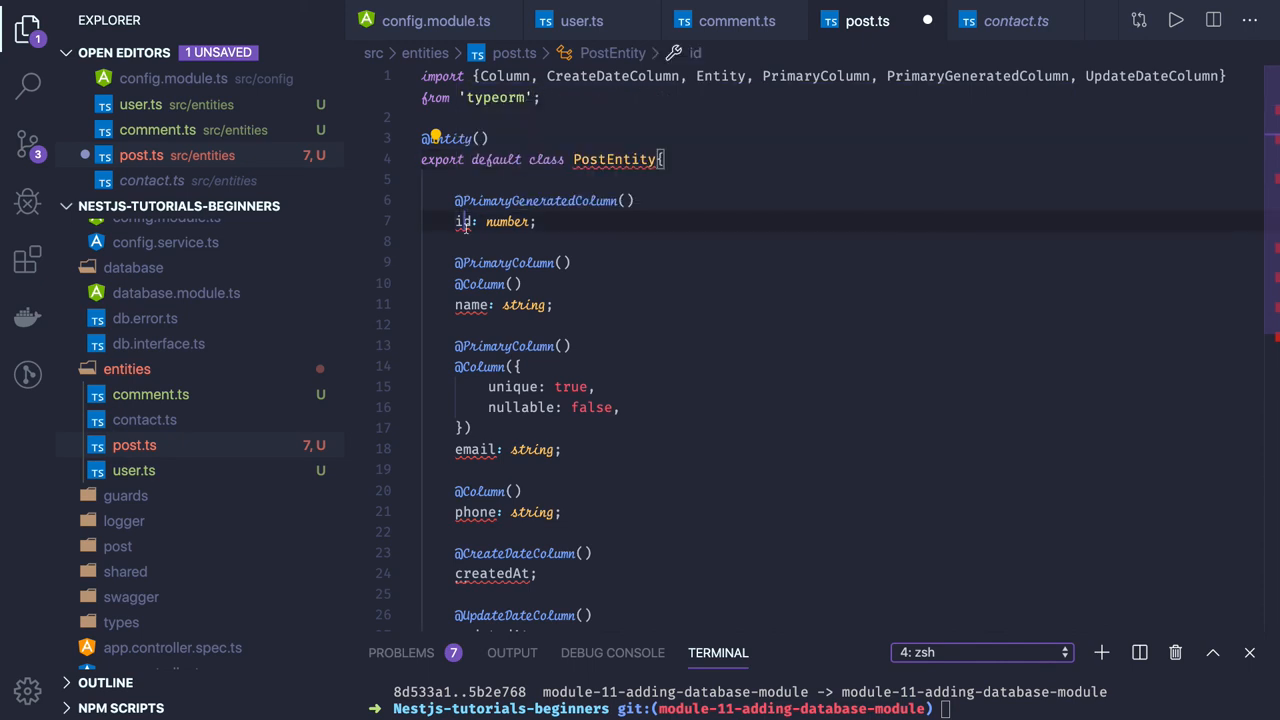
- Give PostEntity title, subtitle and description columns in place of email and phone
left_click(472, 304)
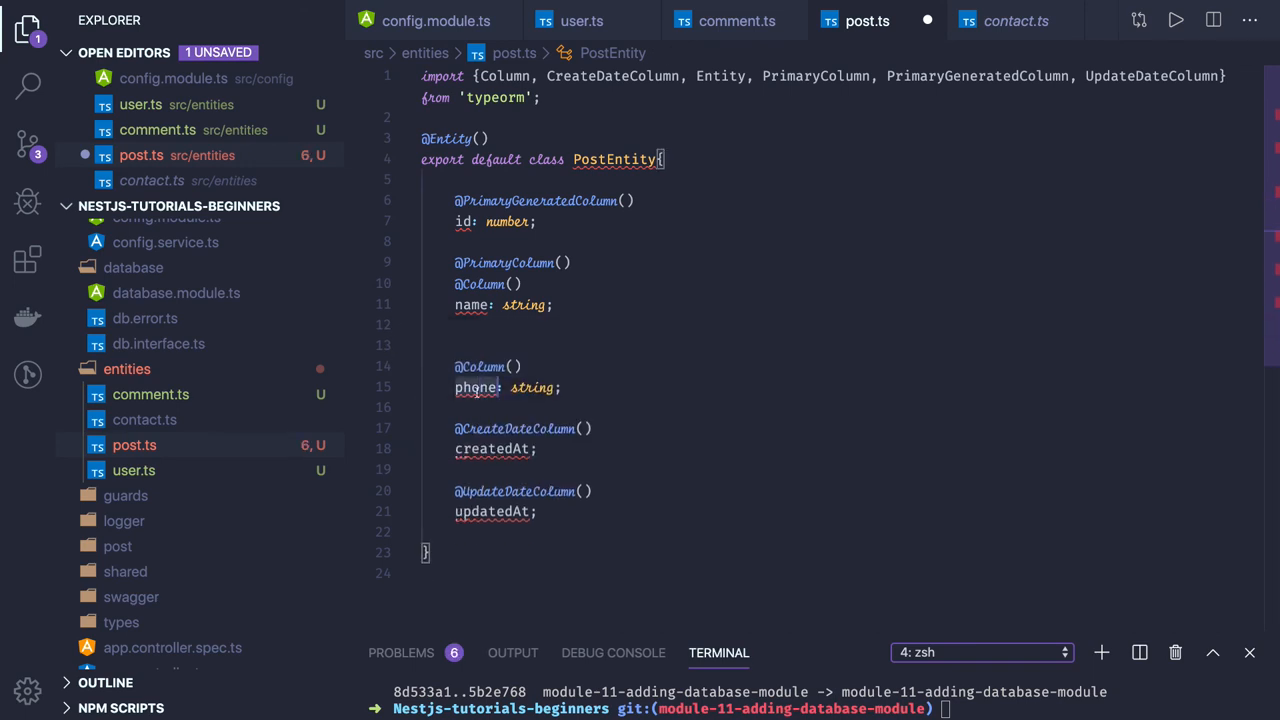
type("descripti")
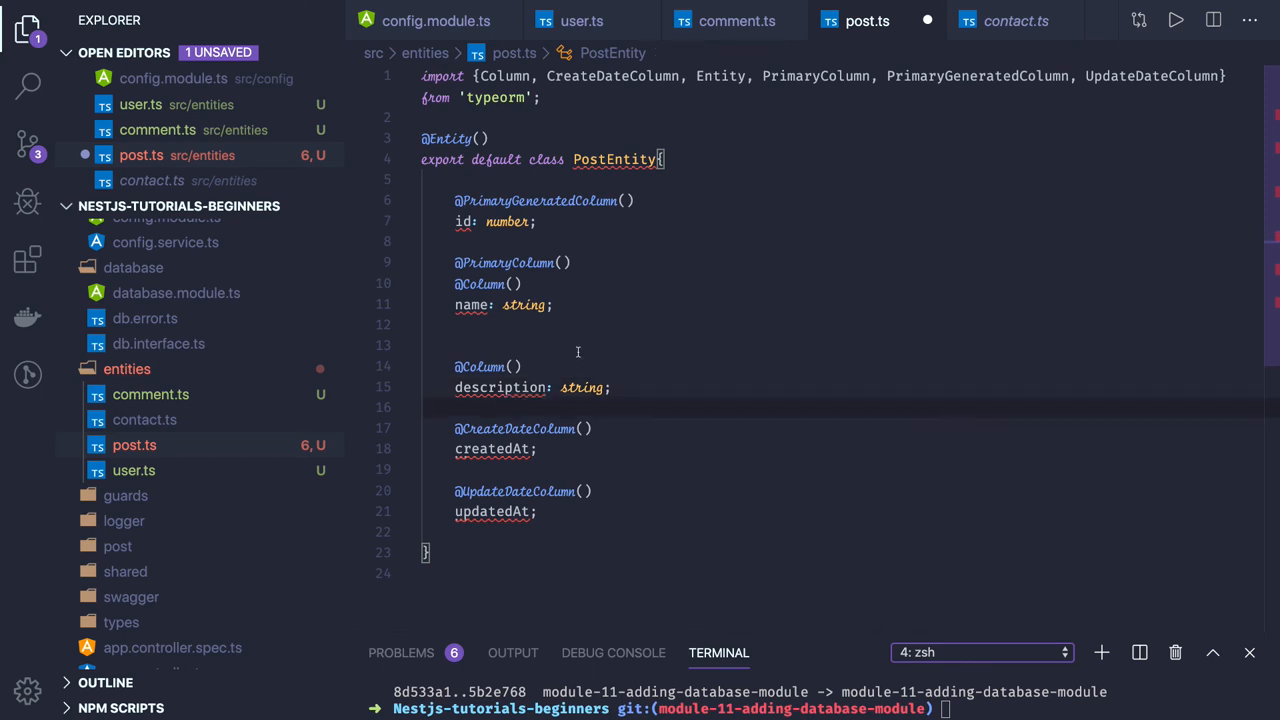
key("Backspace")
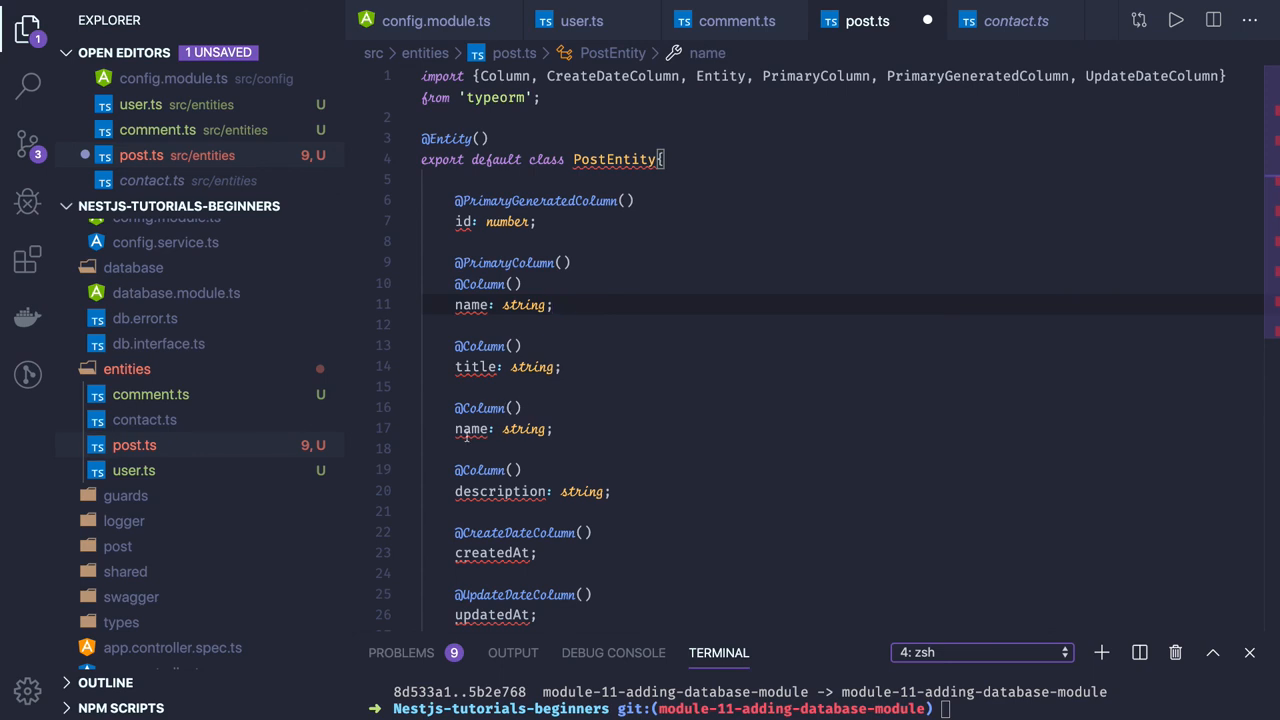
type("subtitle: string;")
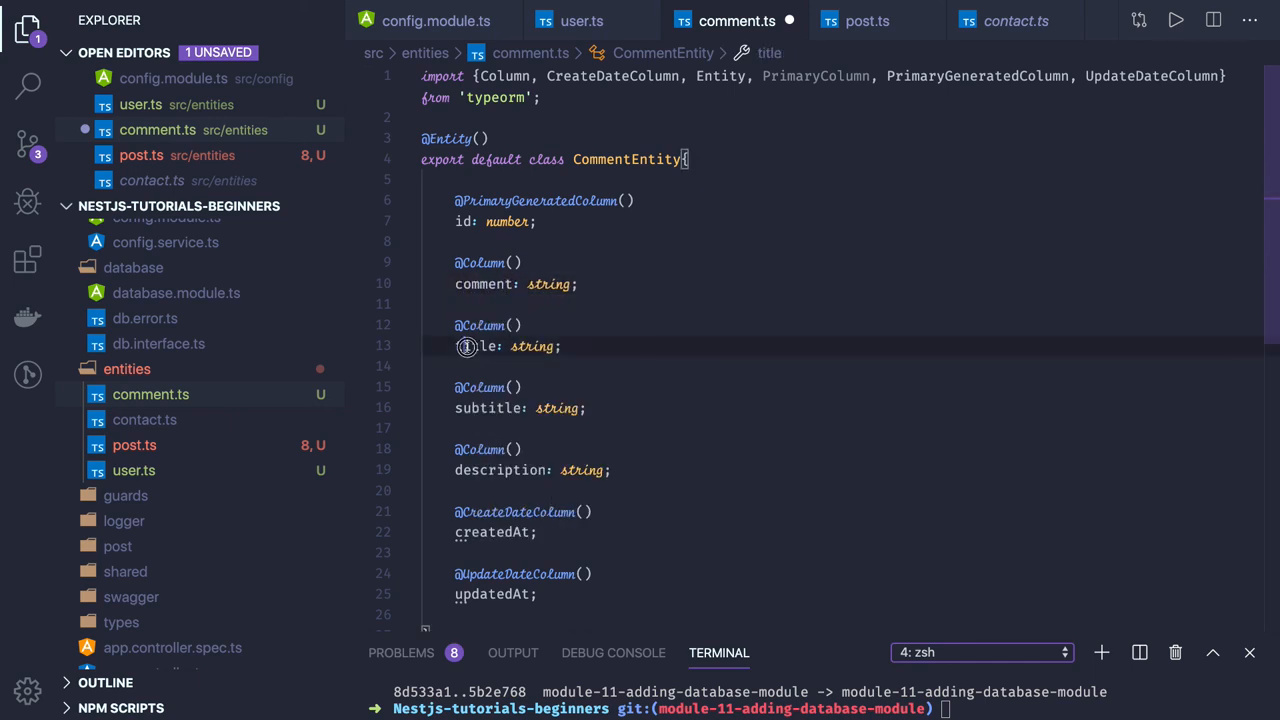
- Keep only comment and description columns in CommentEntity and delete contact.ts from src/entities
type("description: string;")
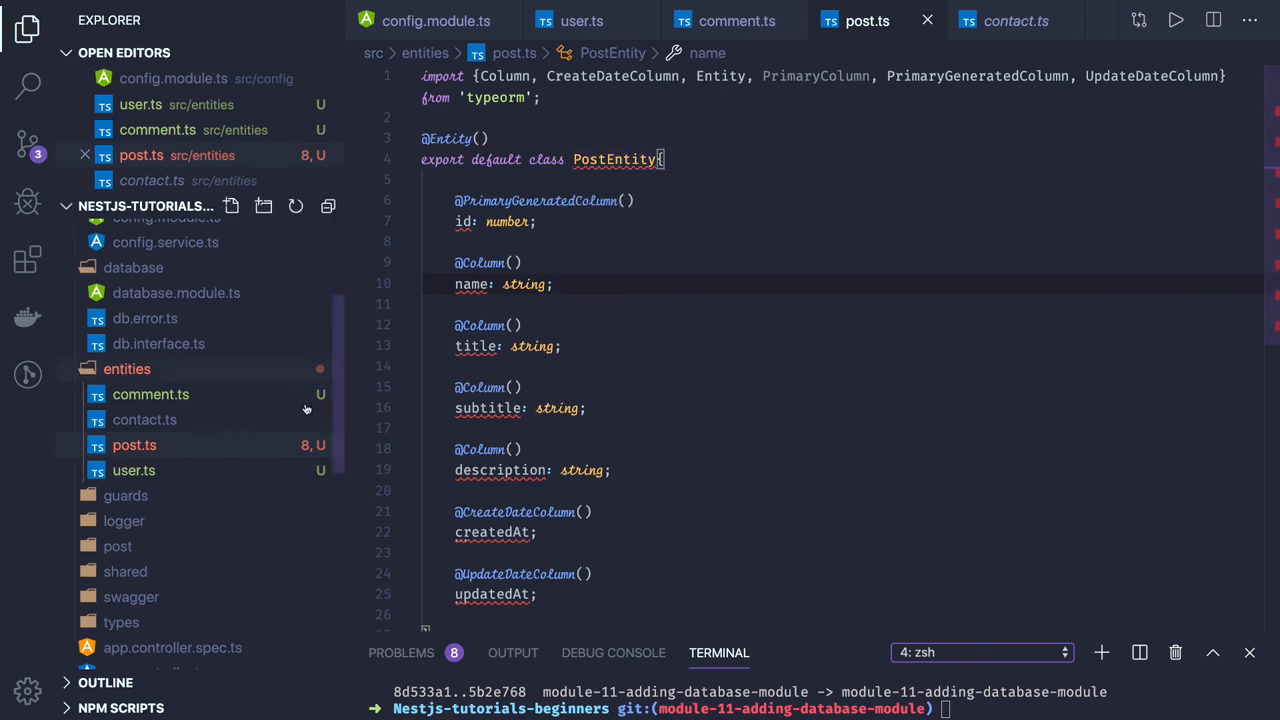
mouse_move(272, 412)
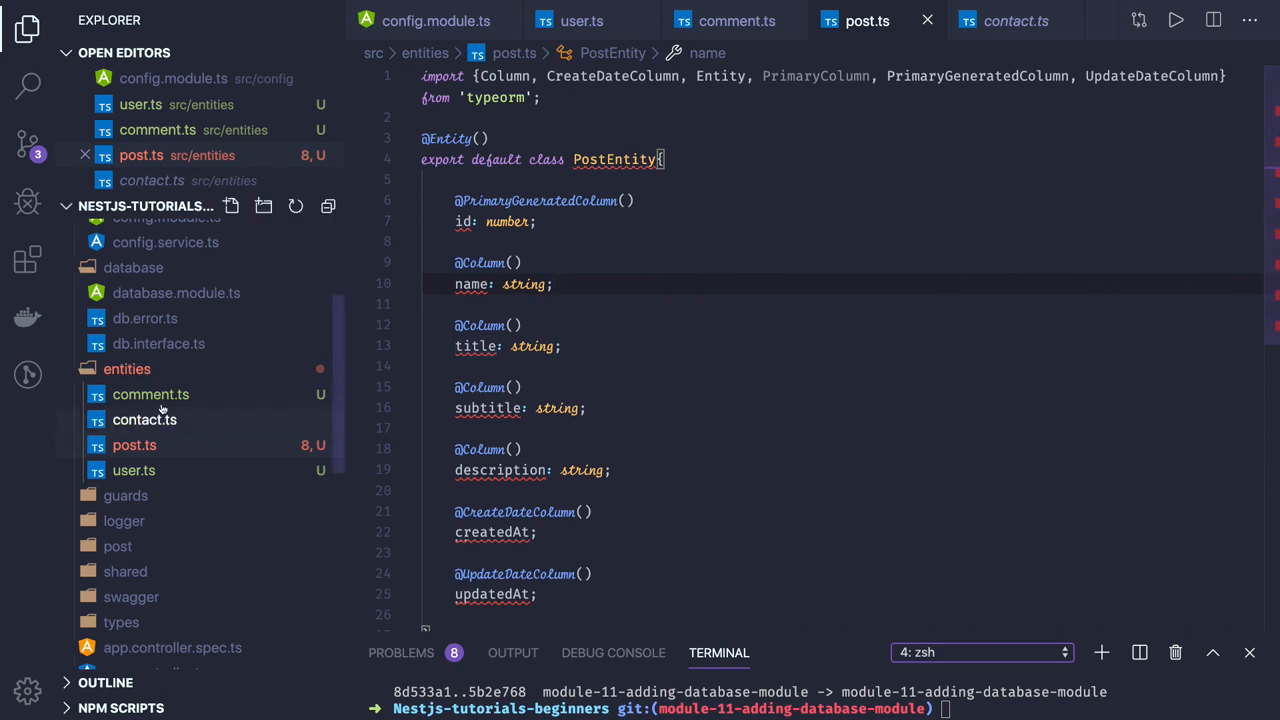
left_click(150, 394)
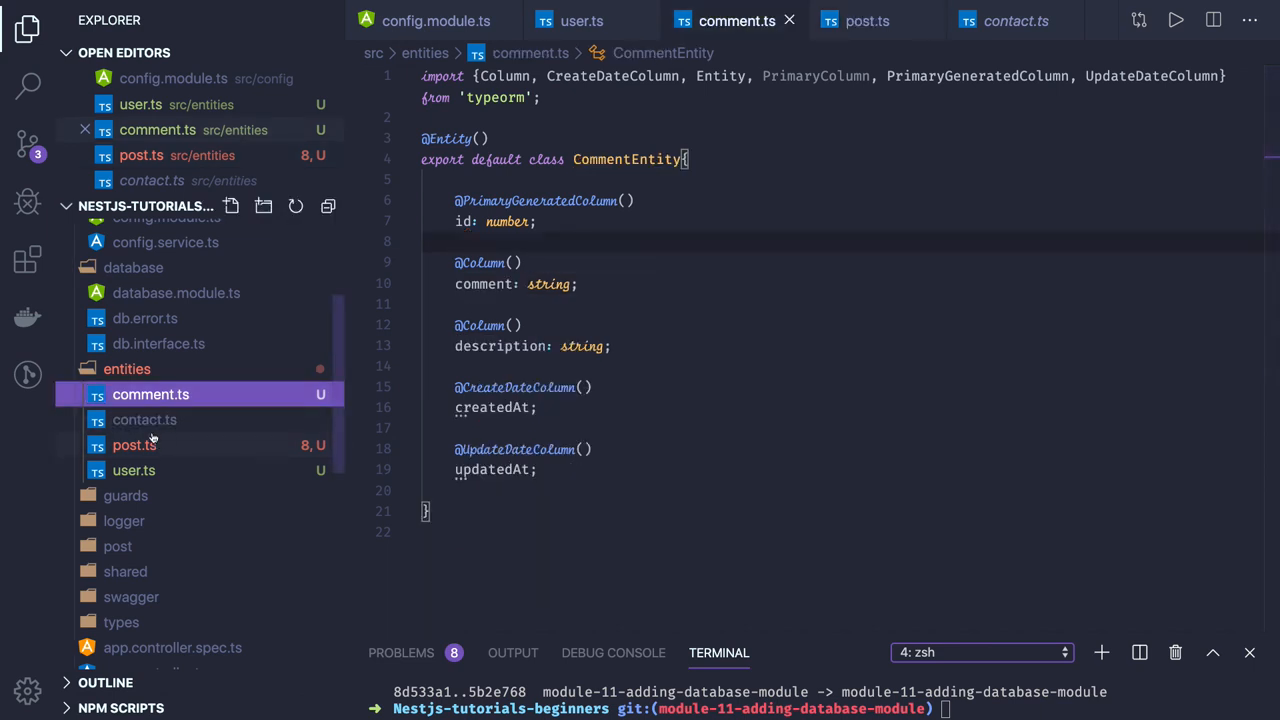
left_click(134, 444)
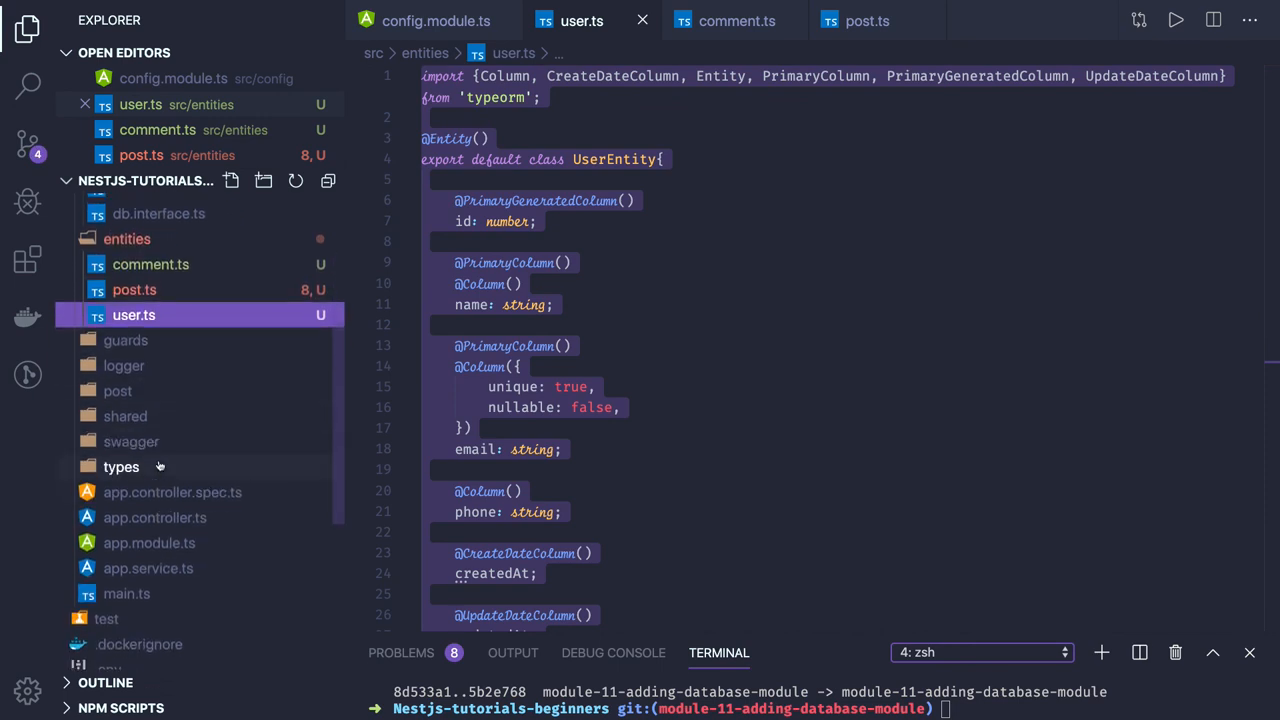
- Import UserEntity, PostEntity and CommnentEntity in app.module.ts and list them in the entities array
left_click(148, 518)
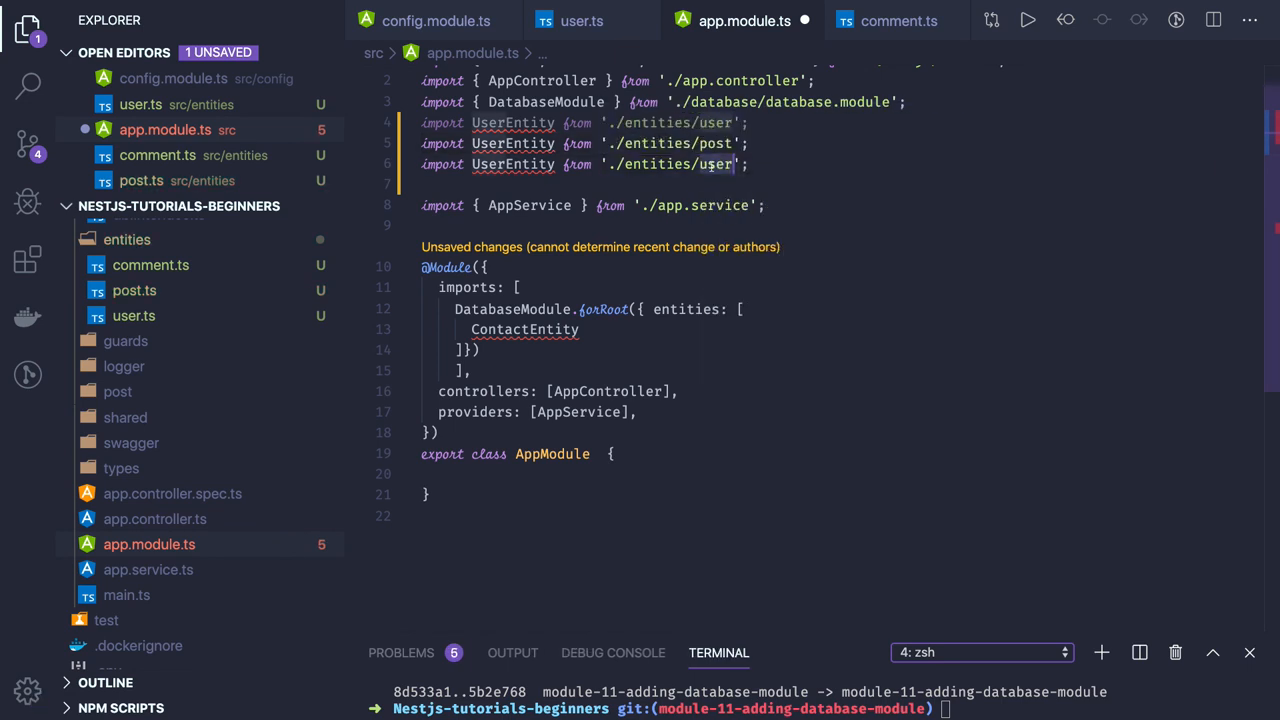
type("comment")
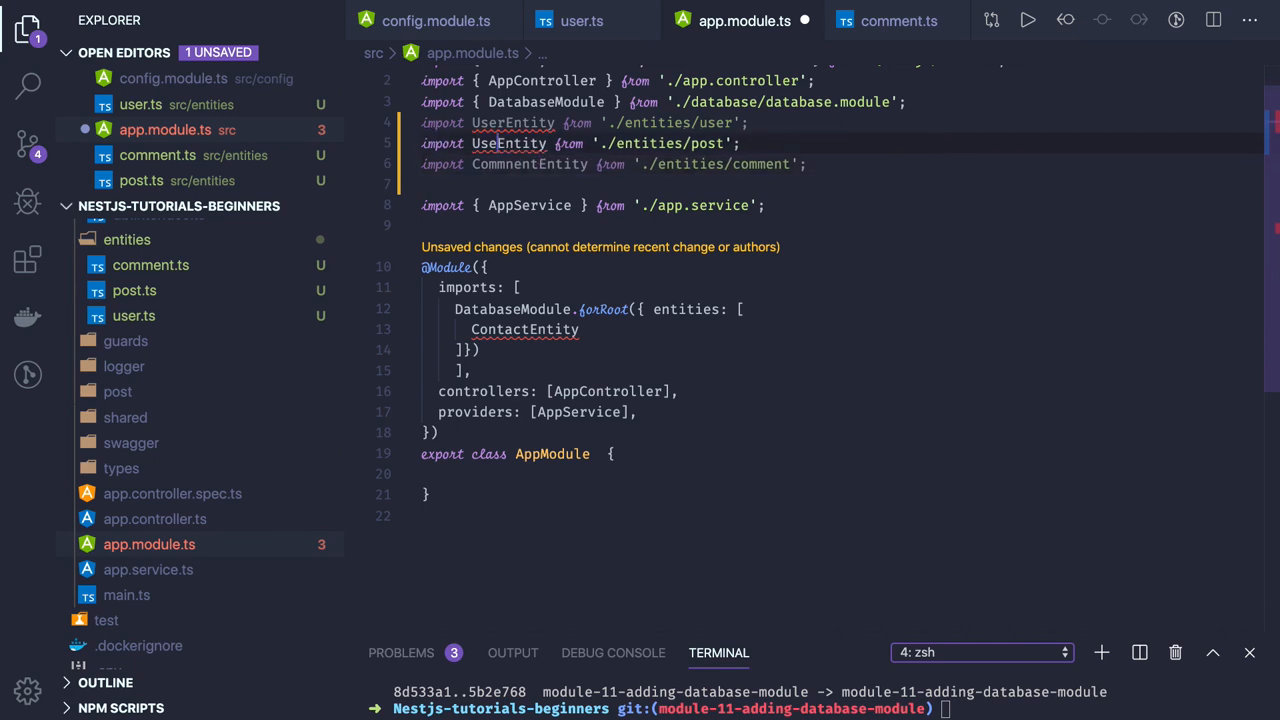
type("PostEntity")
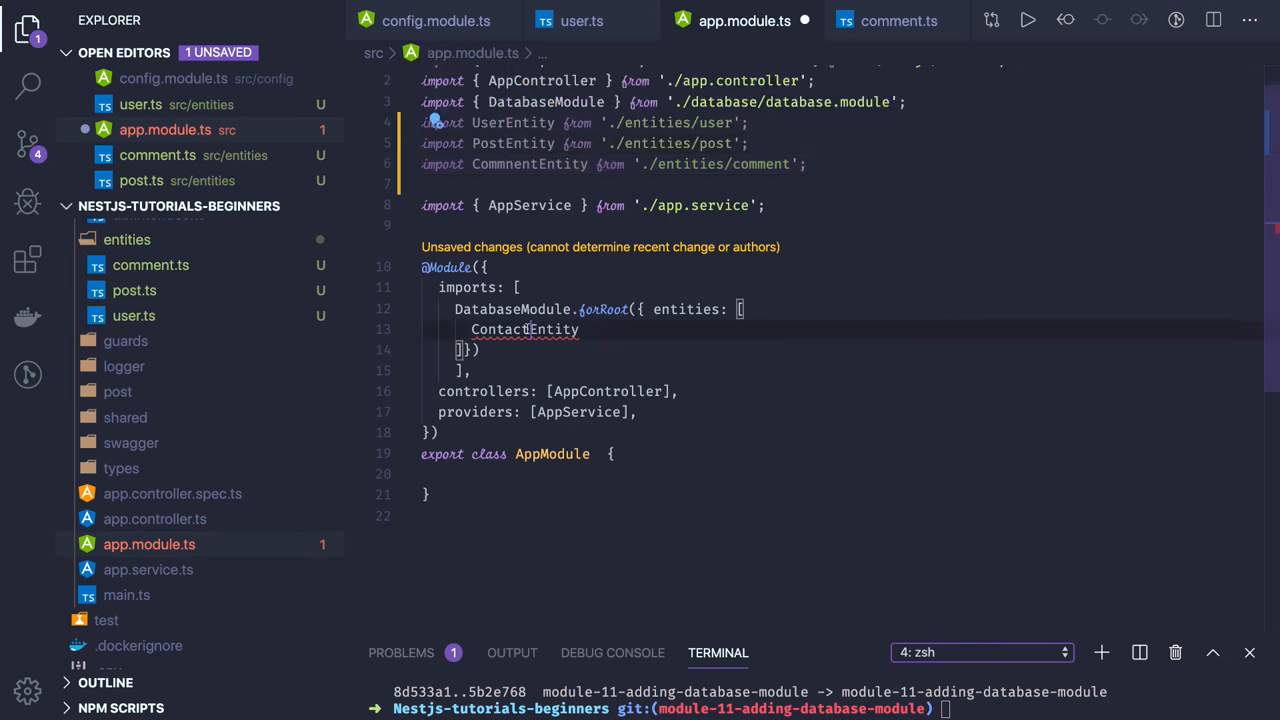
type("PostEntity")
type("UserEntity,")
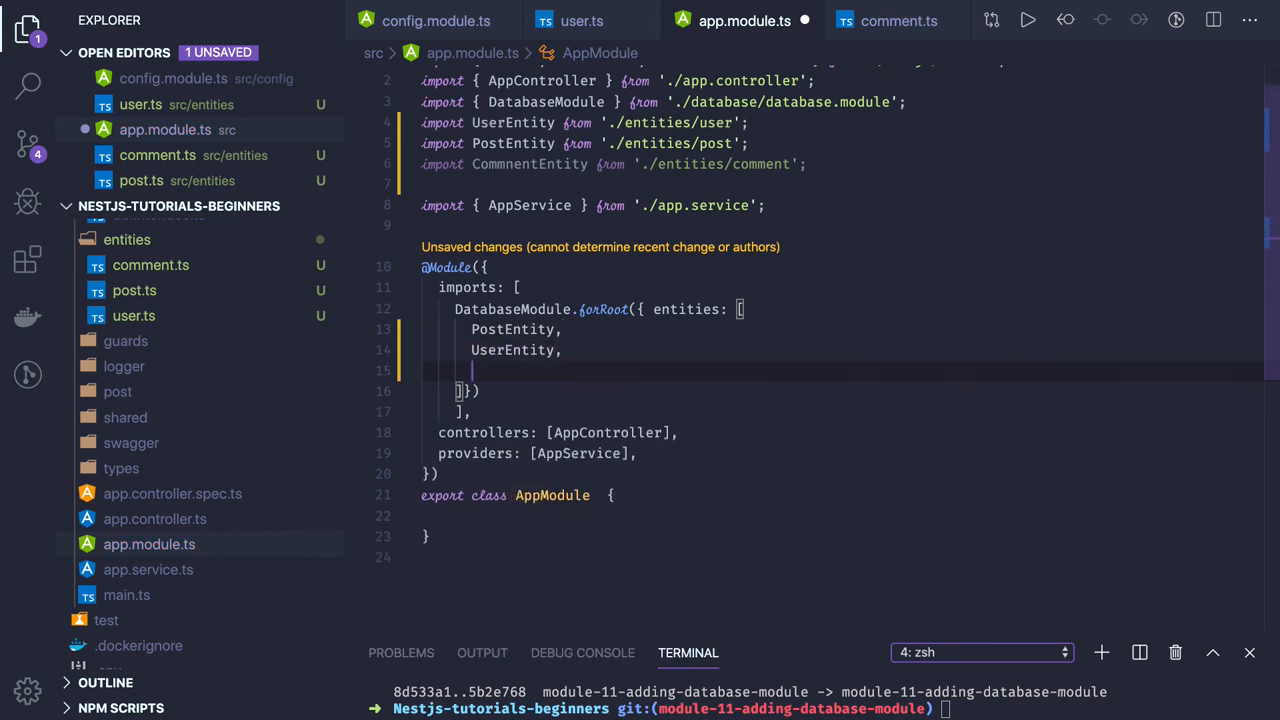
type("CommnentEntity")
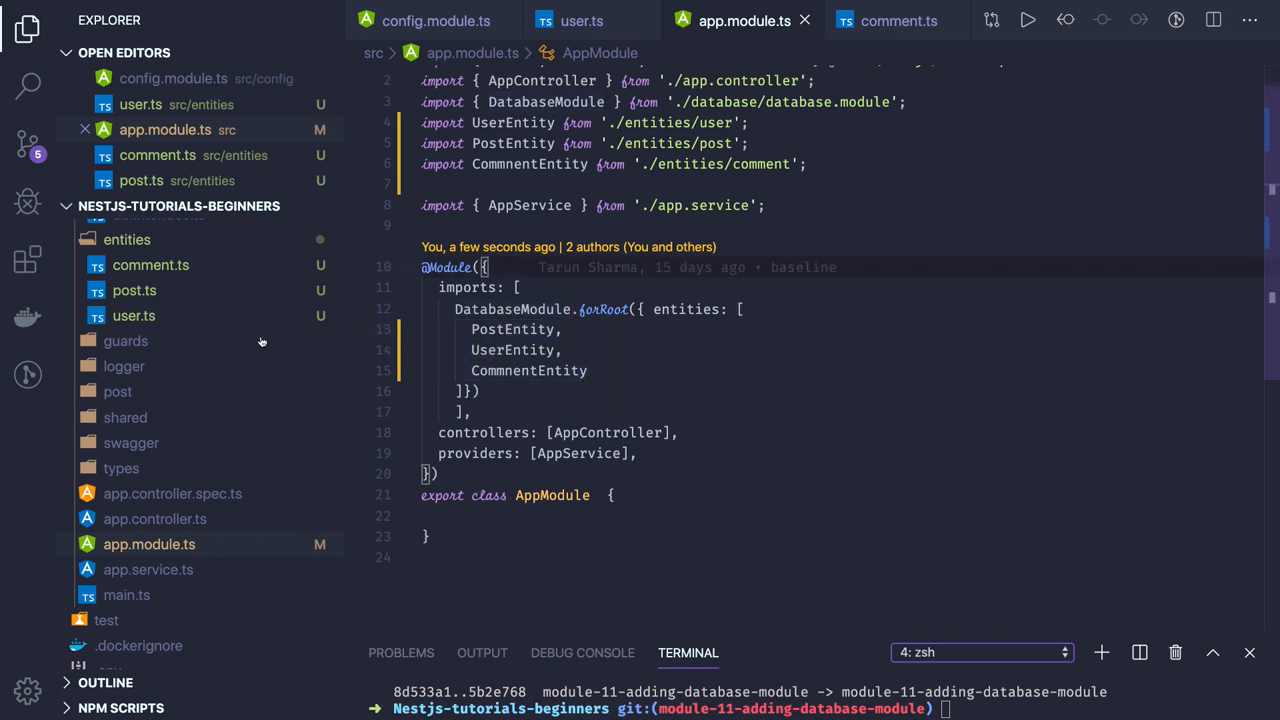
mouse_move(124, 340)
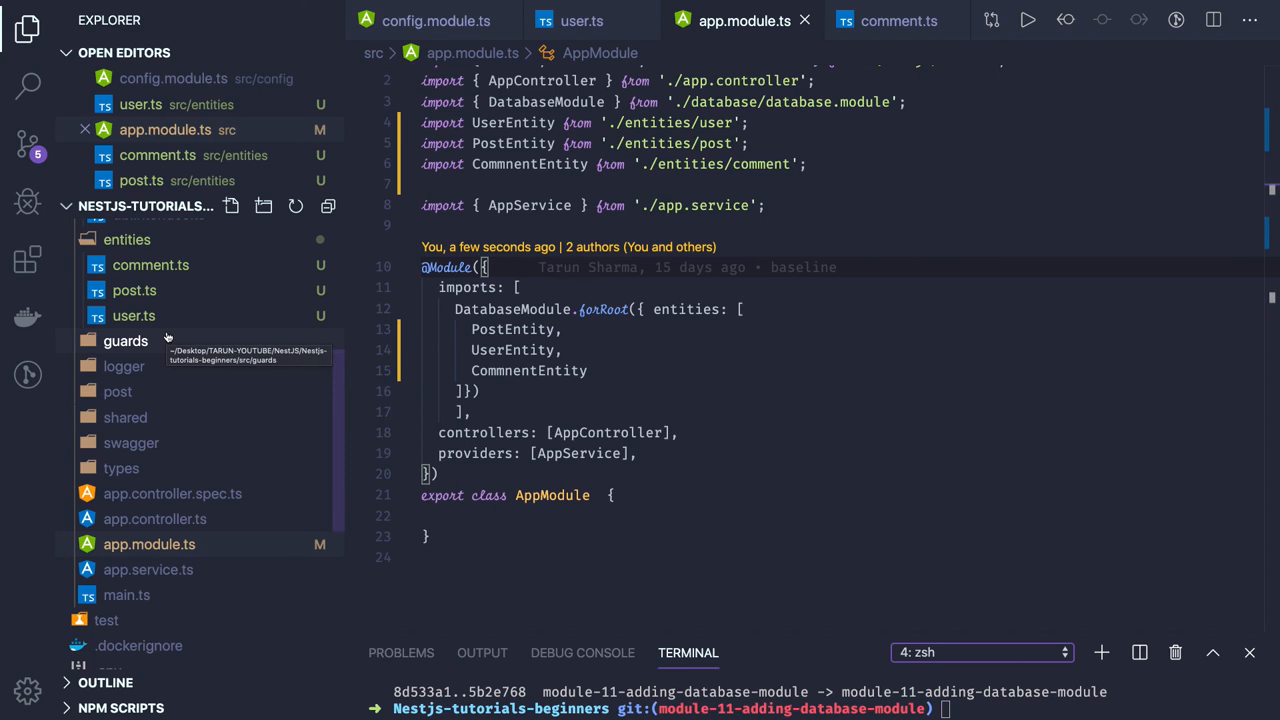
left_click(124, 232)
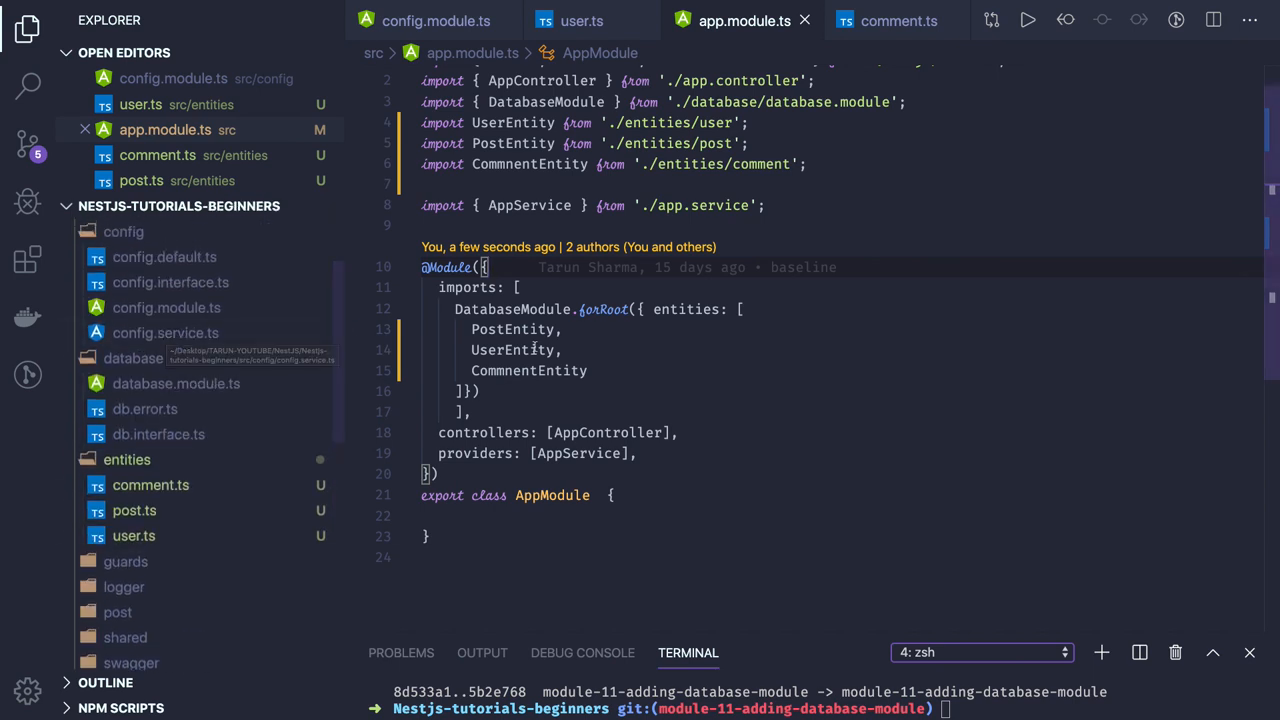